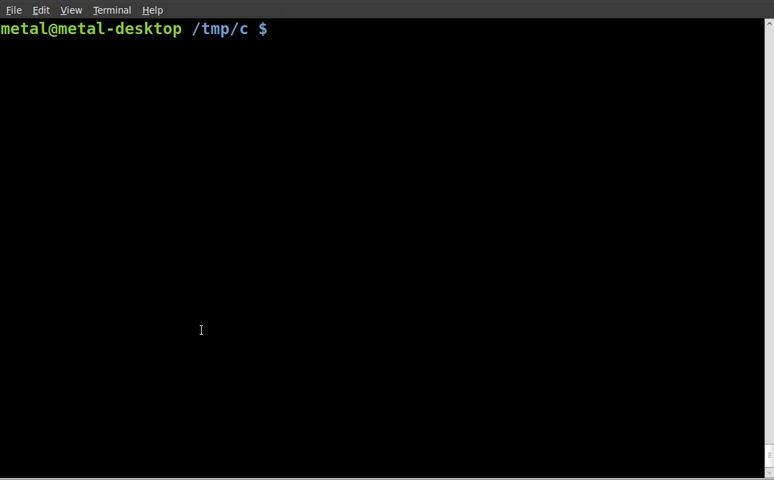
# - Launch Vim on a new file named code.c from the /tmp/c prompt
pyautogui.write('vim co')
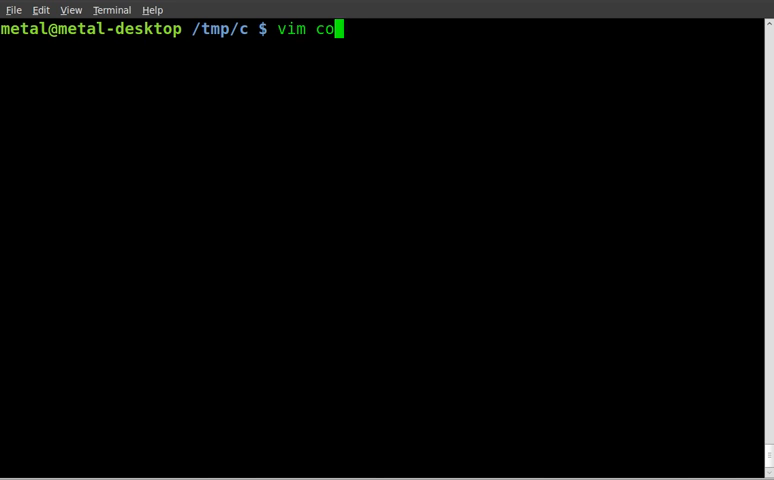
pyautogui.write('de')
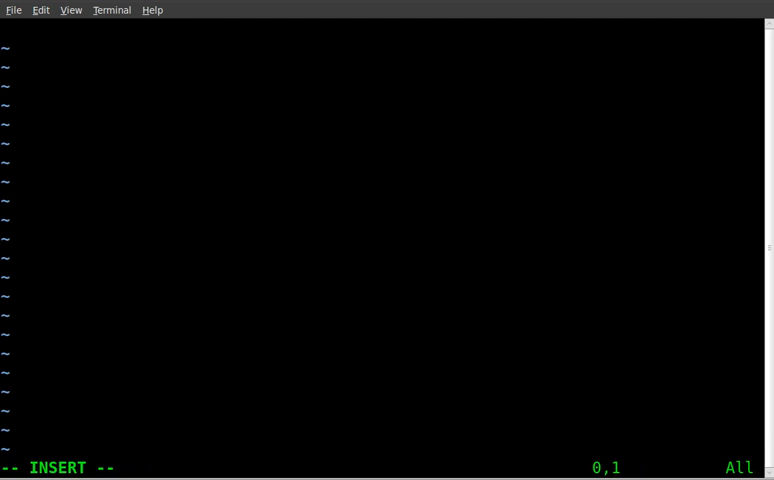
# - Type #include<stdio.h> as the first line of the file
pyautogui.write('#')
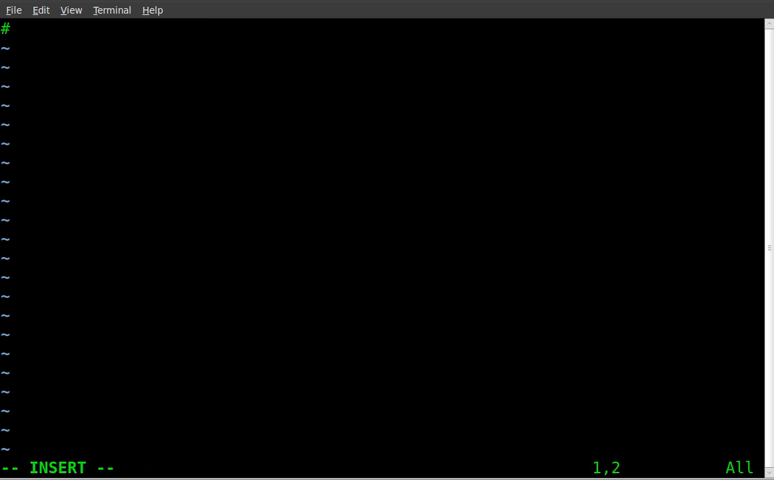
pyautogui.write('include')
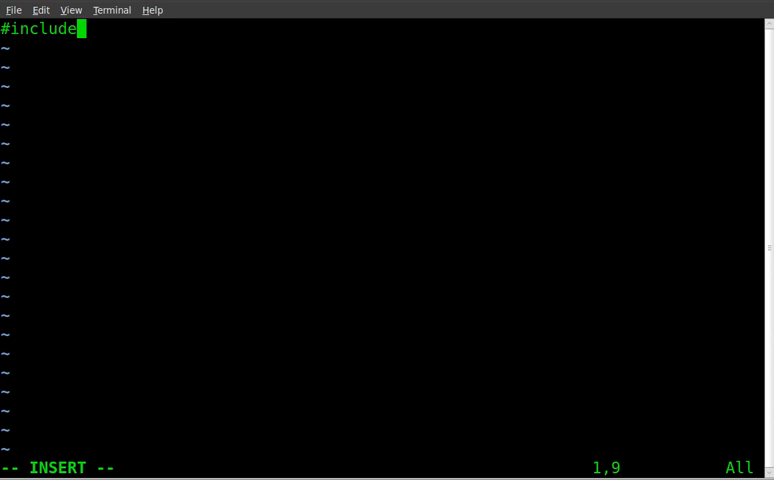
pyautogui.write('<')
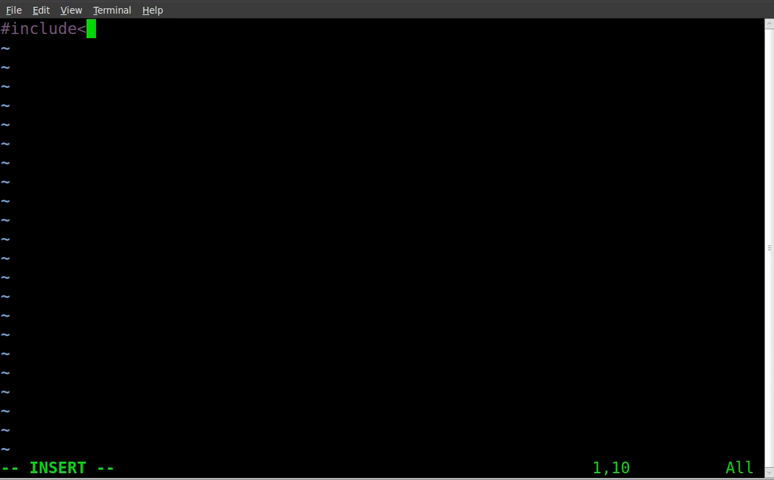
pyautogui.write('st')
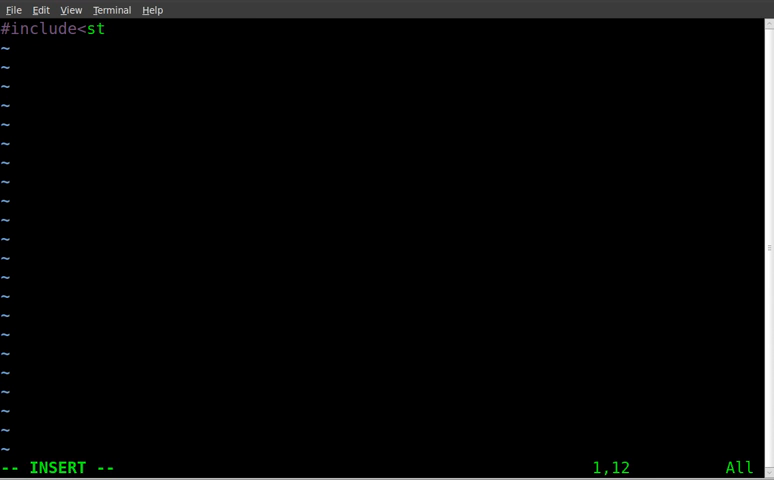
pyautogui.write('dio.h>')
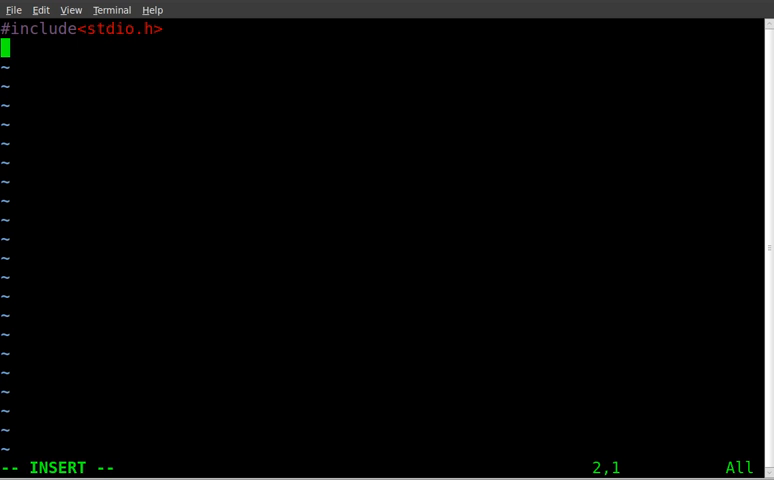
# - Add #include<string.h> on the following line
pyautogui.write('#incl')
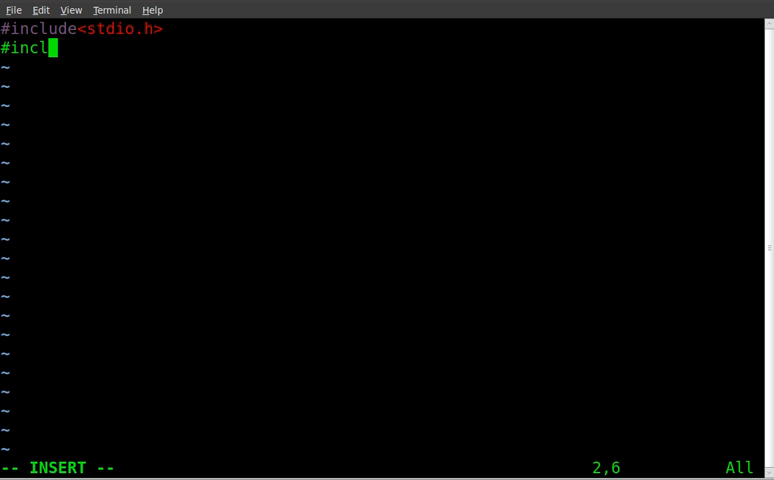
pyautogui.write('ude<')
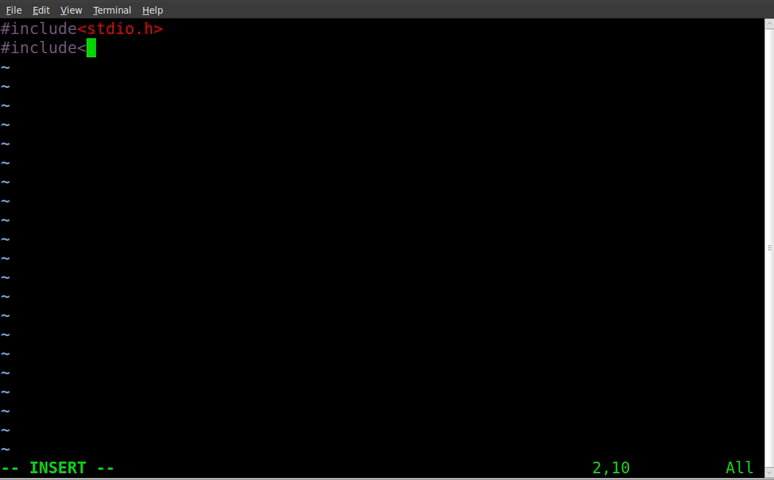
pyautogui.write('string.h')
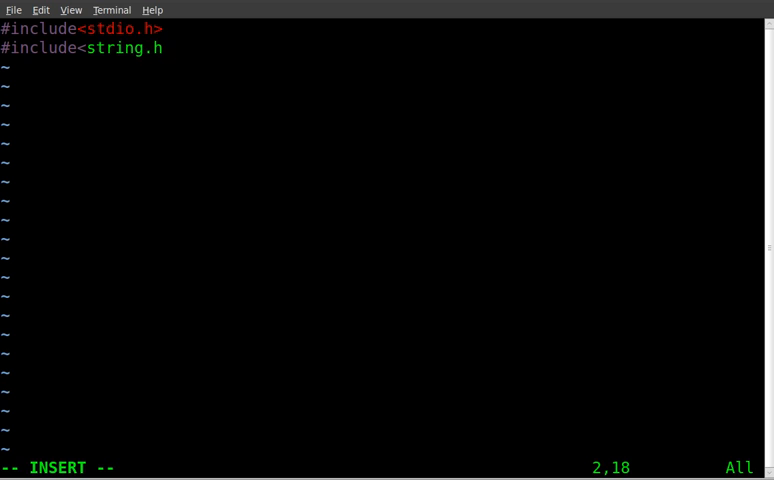
pyautogui.write('>')
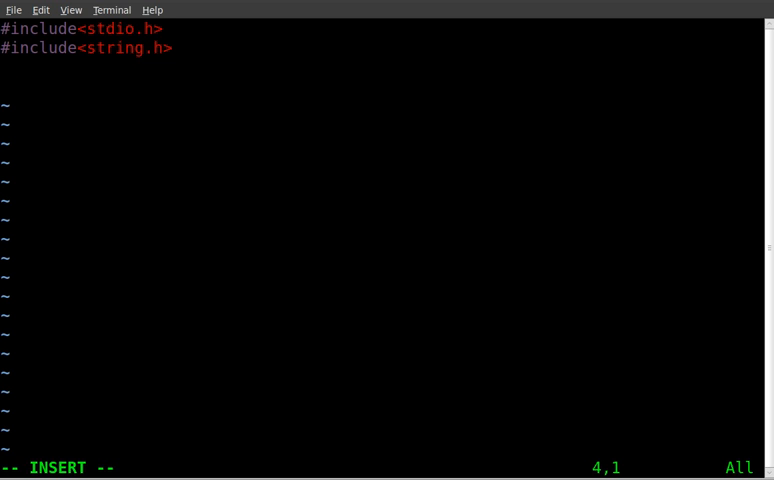
# - Write the int main() function with opening and closing braces
pyautogui.write('int')
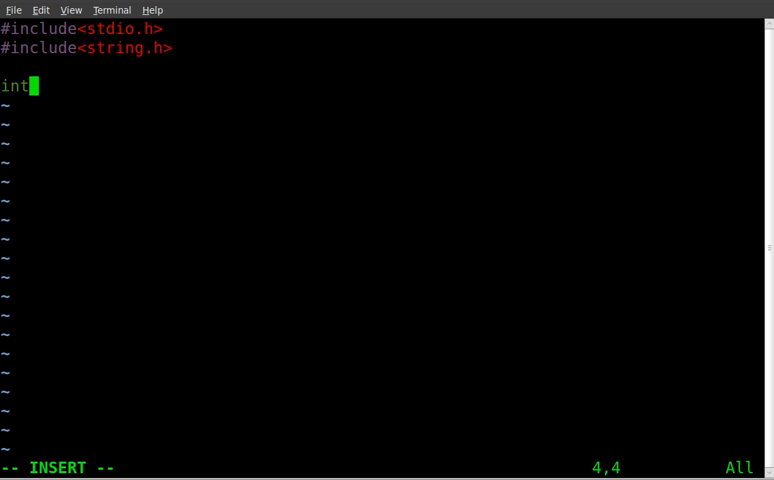
pyautogui.write('mi')
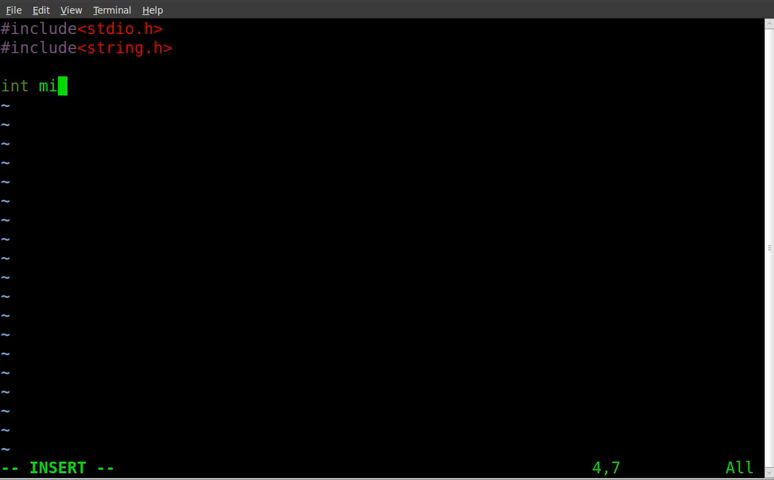
pyautogui.write('ain()')
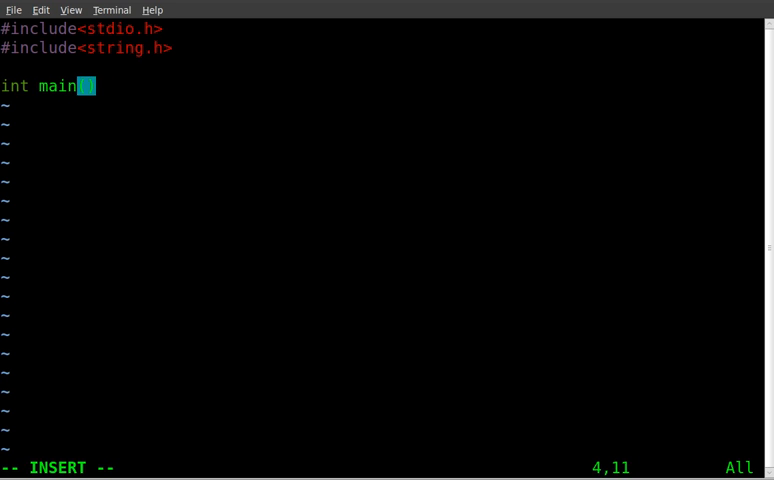
pyautogui.write('{')
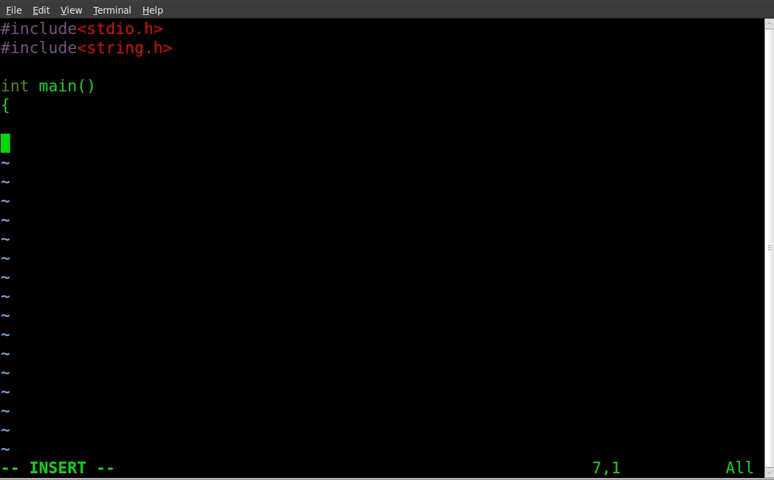
pyautogui.write('}')
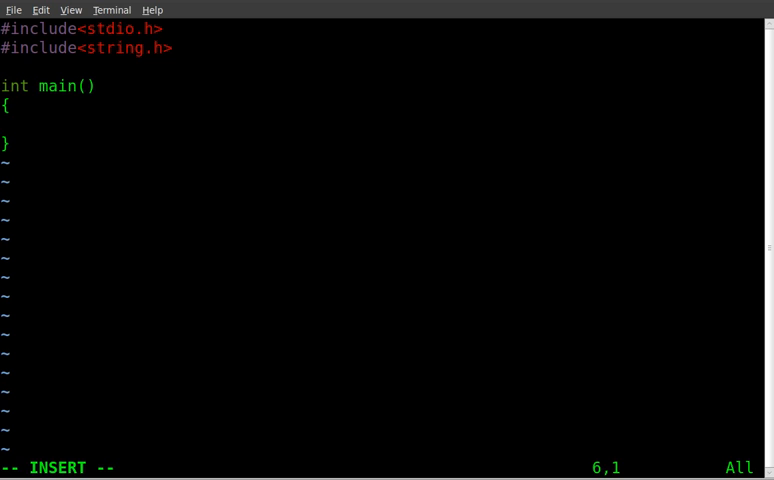
# - Declare char name[100]; inside the main body
pyautogui.write('char')
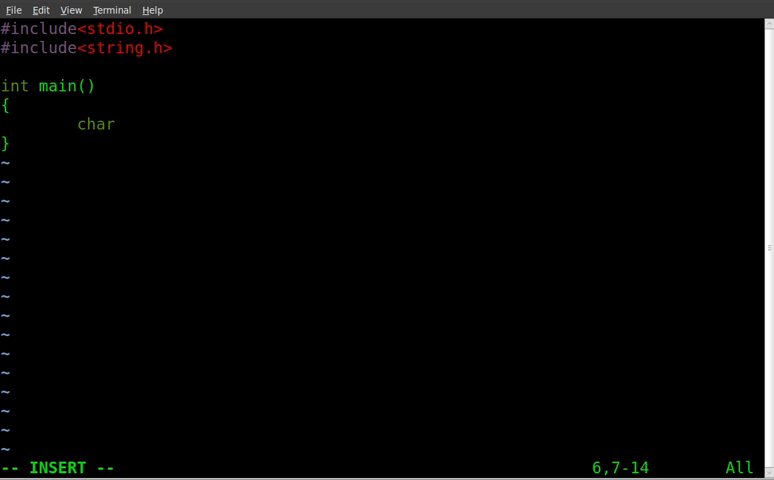
pyautogui.write('name')
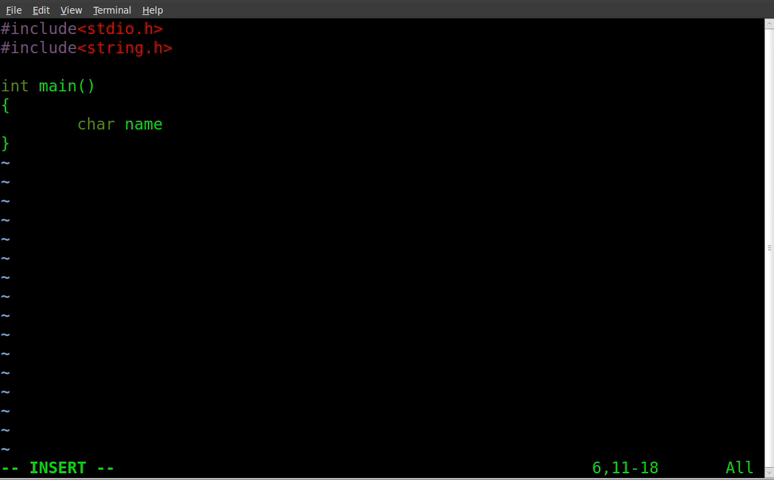
pyautogui.write('[10')
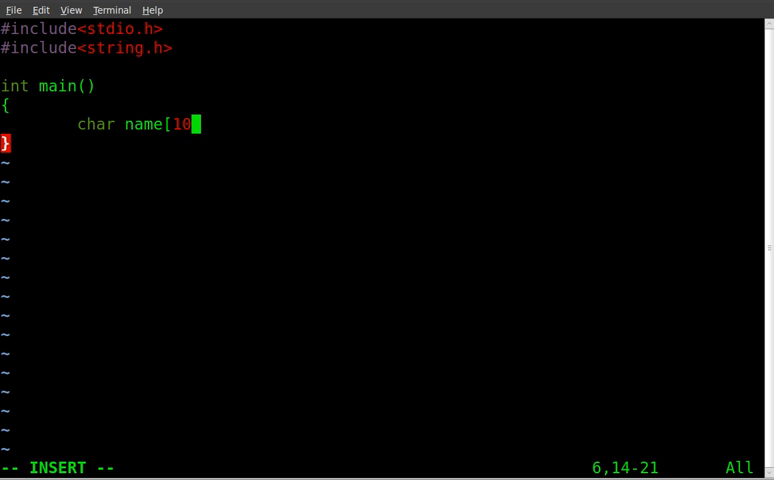
pyautogui.write('0];')
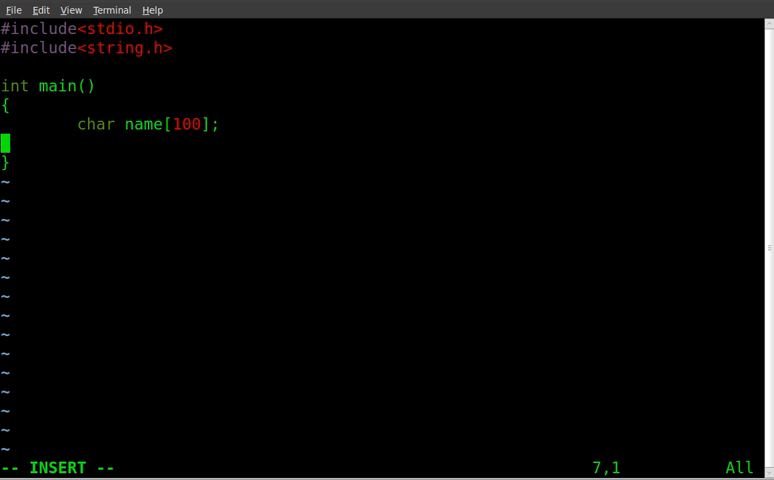
# - Add printf("Please enter your name:"); on a new line, then start the next line
pyautogui.press('Return')
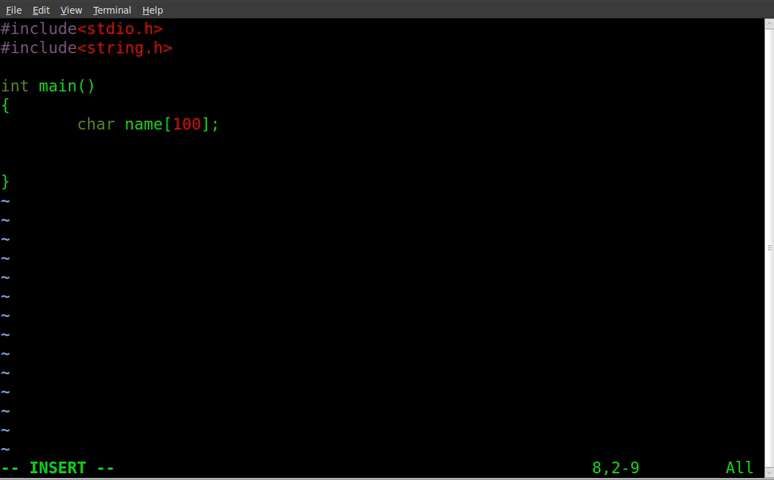
pyautogui.write('printf(')
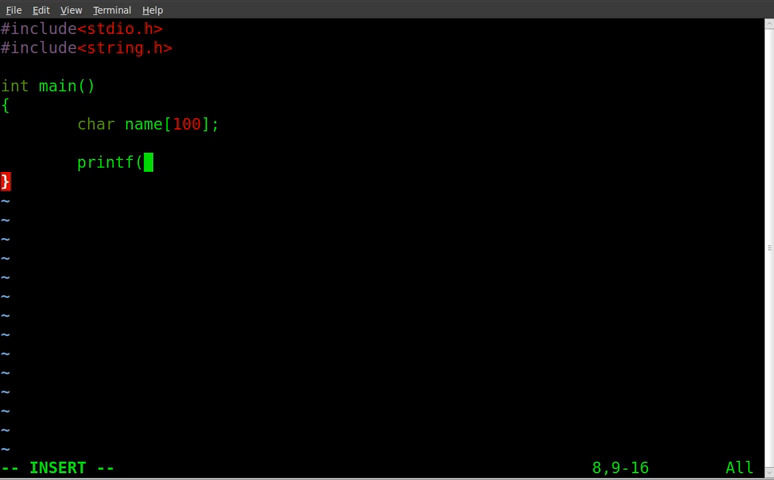
pyautogui.write('"Plea')
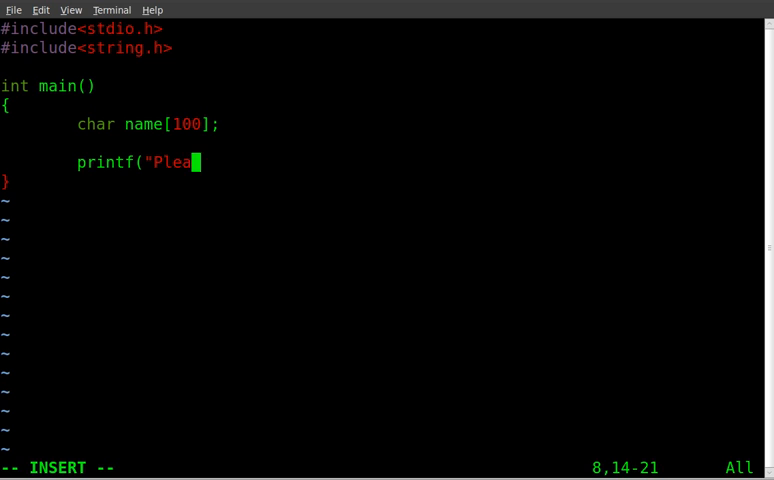
pyautogui.write('se enter')
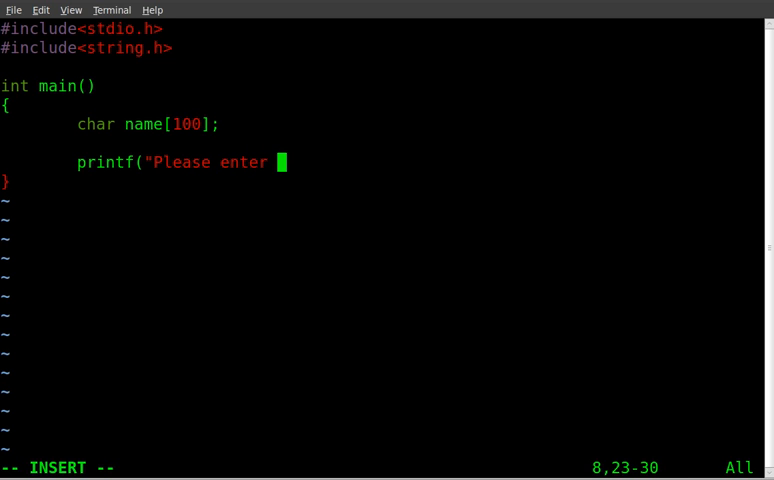
pyautogui.write('your name')
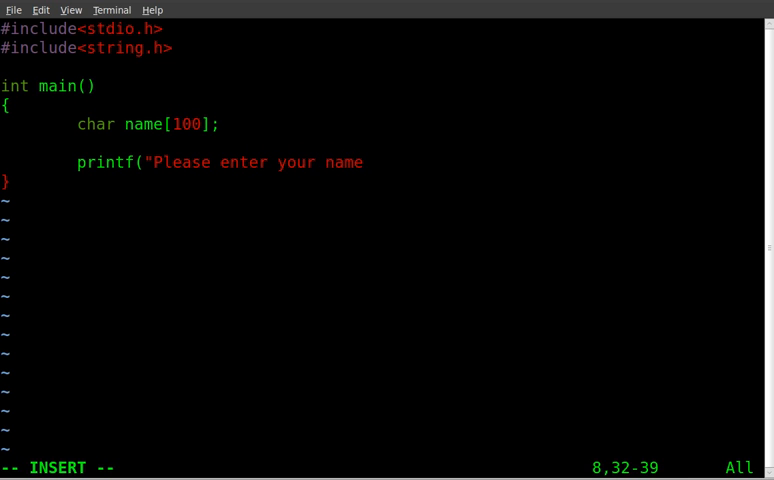
pyautogui.write(':"')
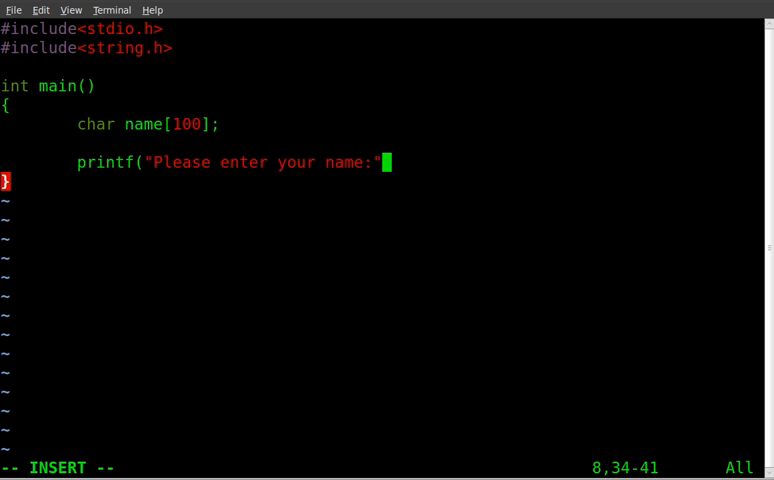
pyautogui.write(')')
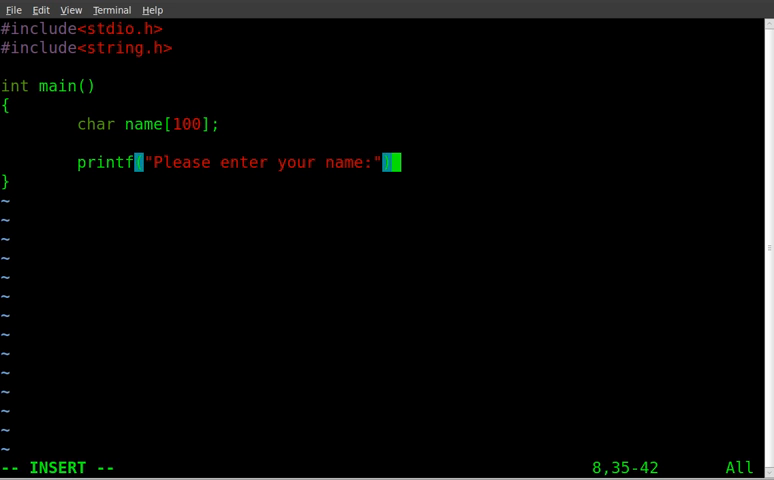
pyautogui.write(';')
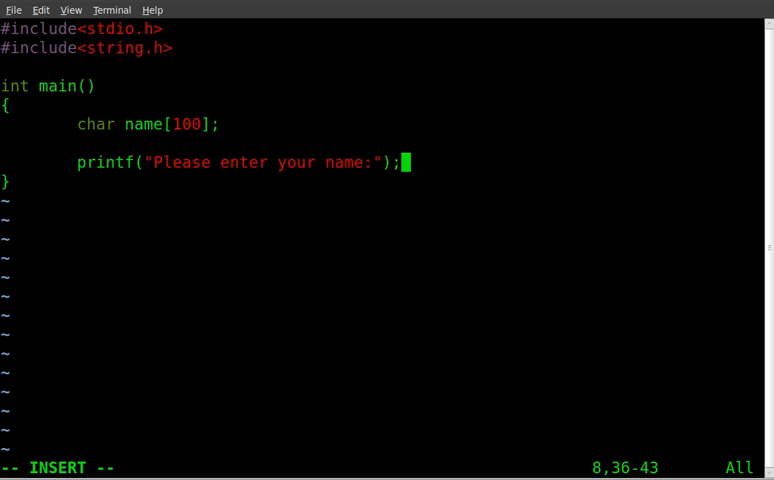
pyautogui.press('Return')
pyautogui.write('fgets')
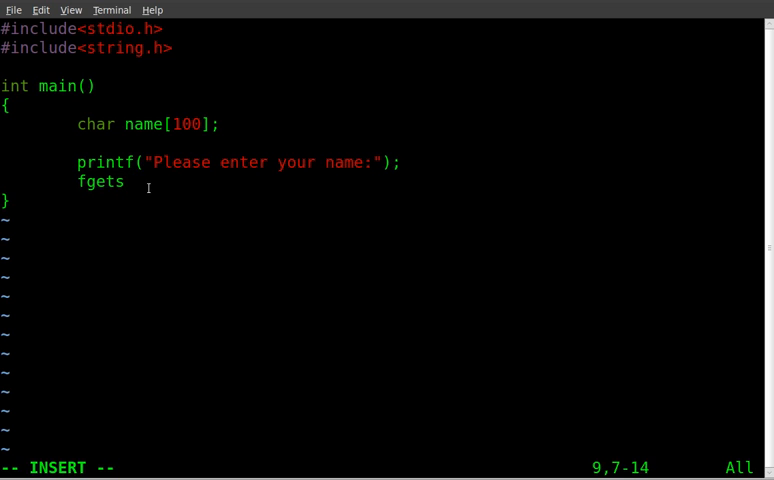
# - Complete the call as fgets( name, 100, stdin );
pyautogui.write('(')
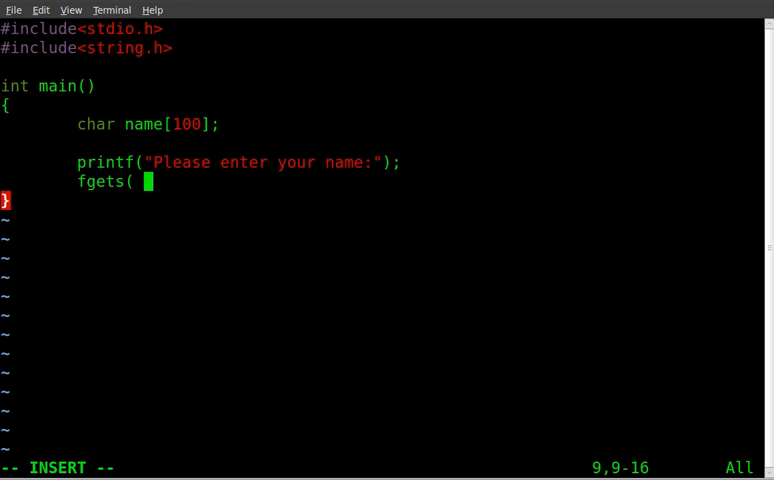
pyautogui.write('name,')
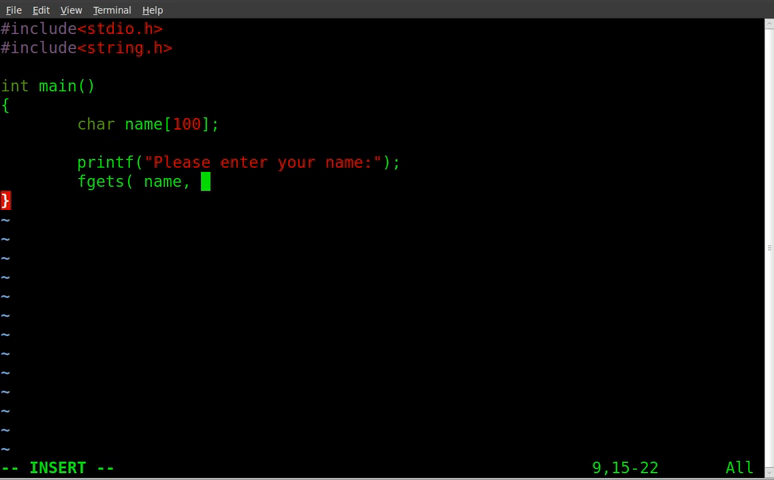
pyautogui.write('100')
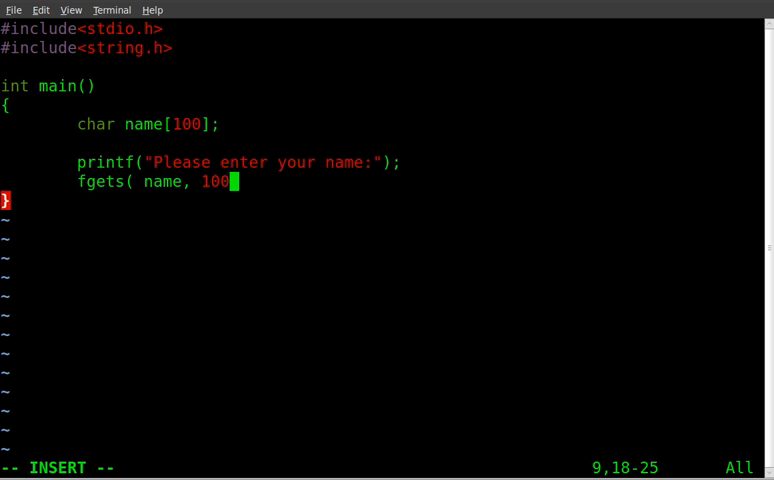
pyautogui.write(',')
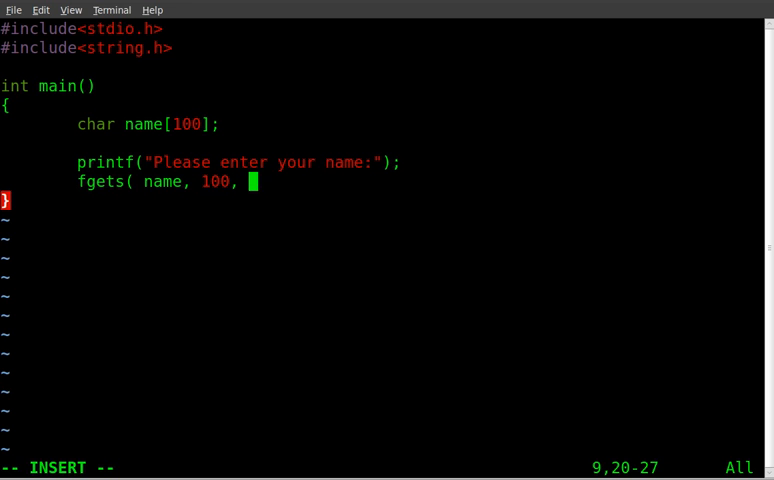
pyautogui.write('stdi')
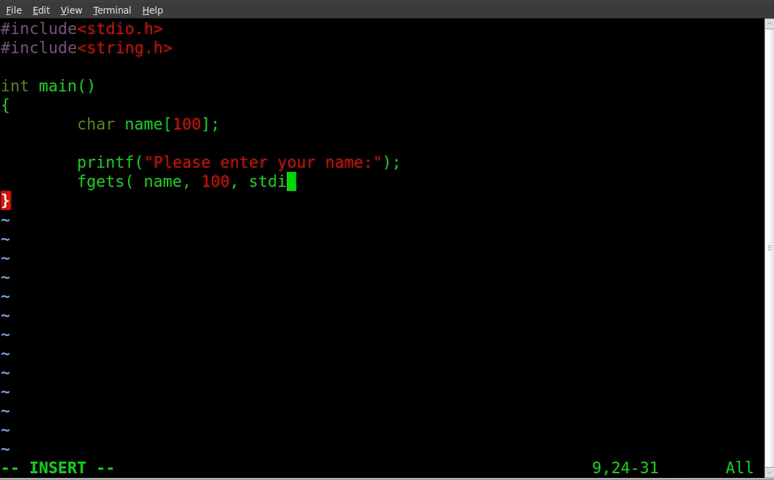
pyautogui.write('n')
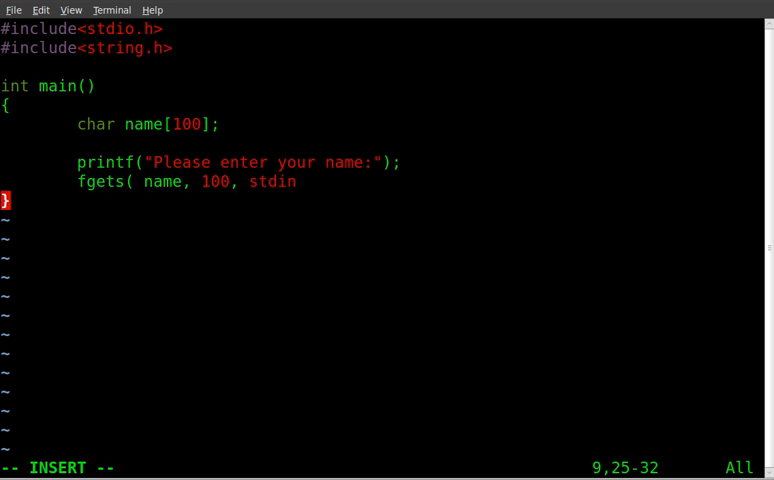
pyautogui.write(');')
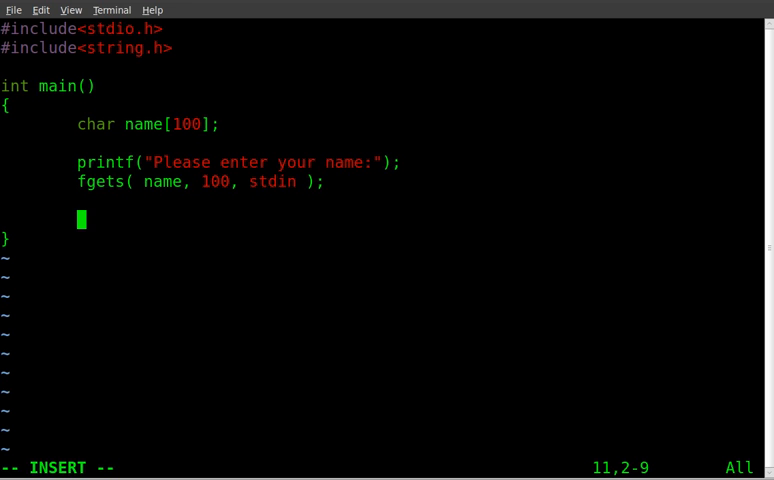
# - Type printf("Your name is %s", name), correcting the printf spelling and %d specifier
pyautogui.write('prinf')
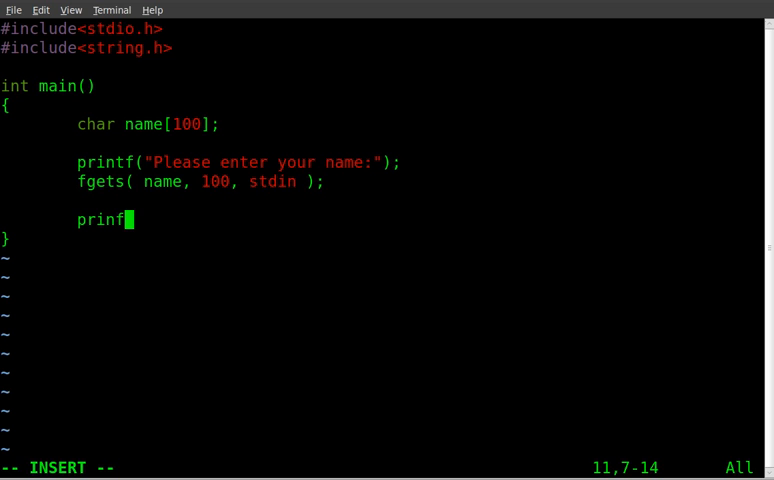
pyautogui.press('BackSpace')
pyautogui.write('tf("')
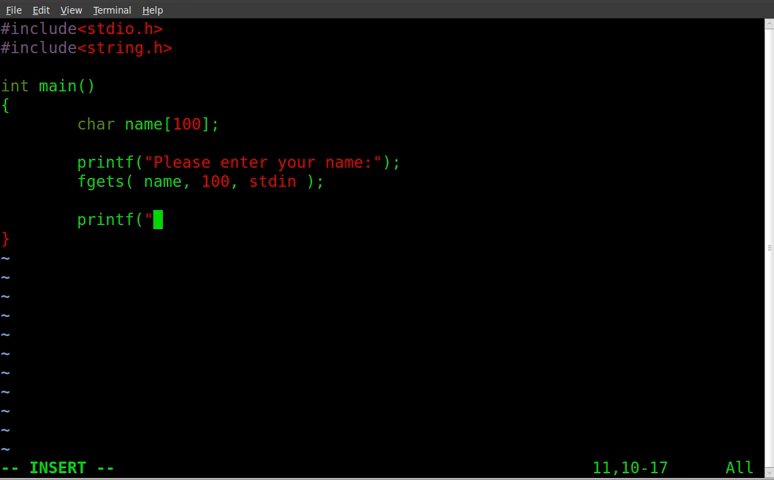
pyautogui.write('your')
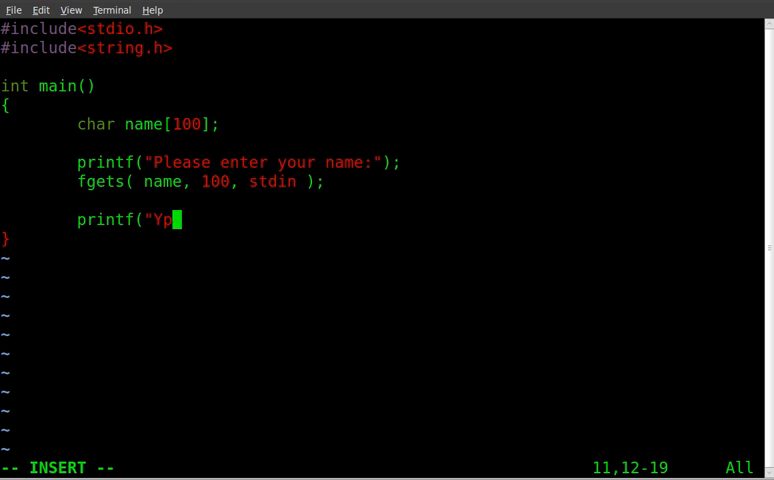
pyautogui.write('our n')
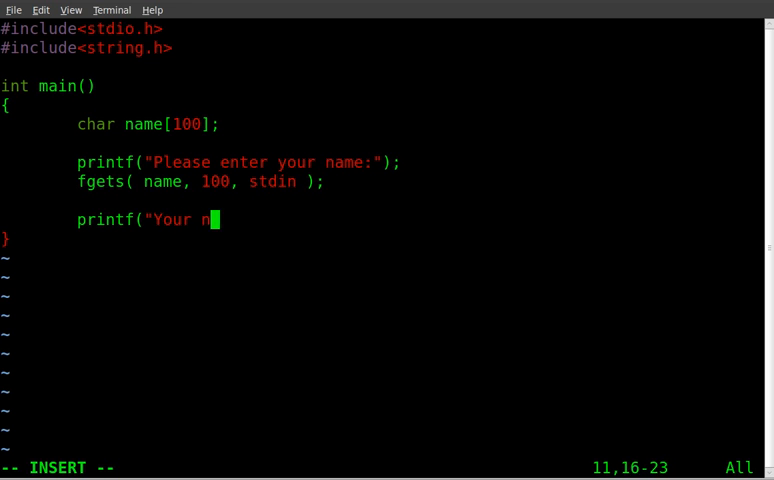
pyautogui.write('ame is')
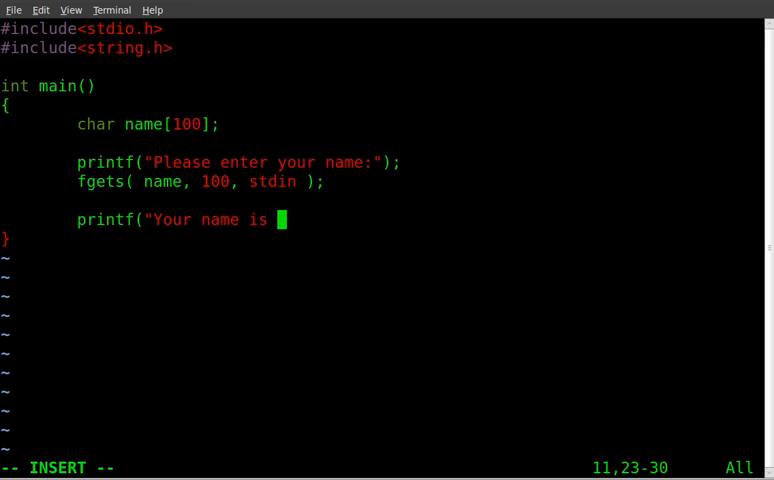
pyautogui.write('%')
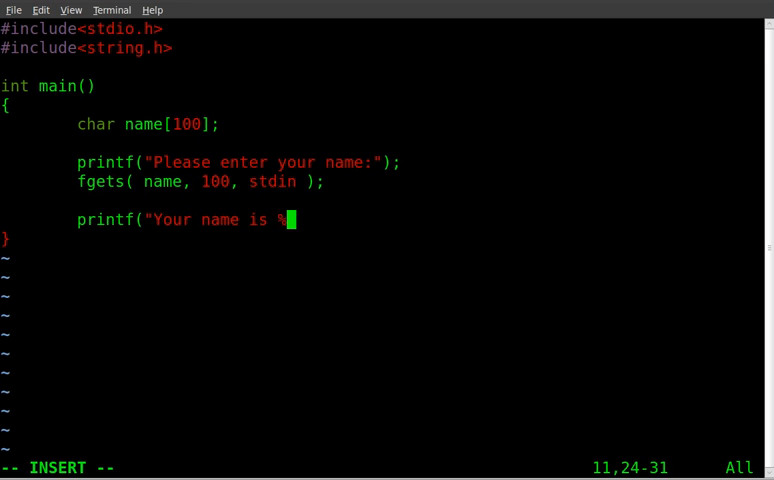
pyautogui.write('d')
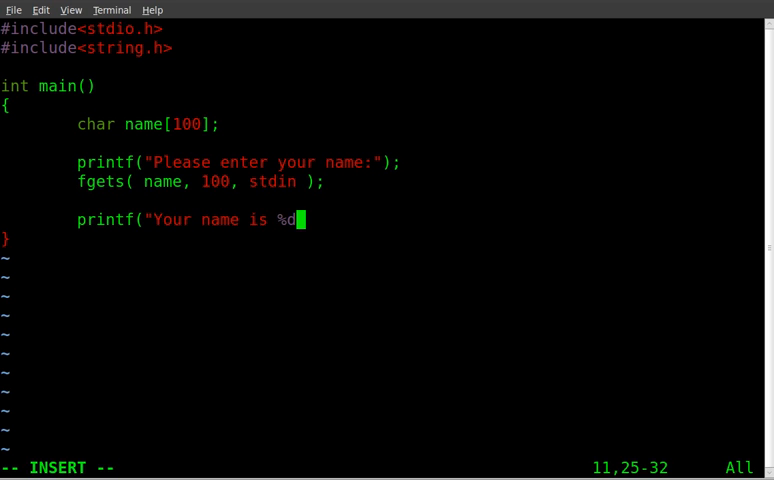
pyautogui.press('BackSpace')
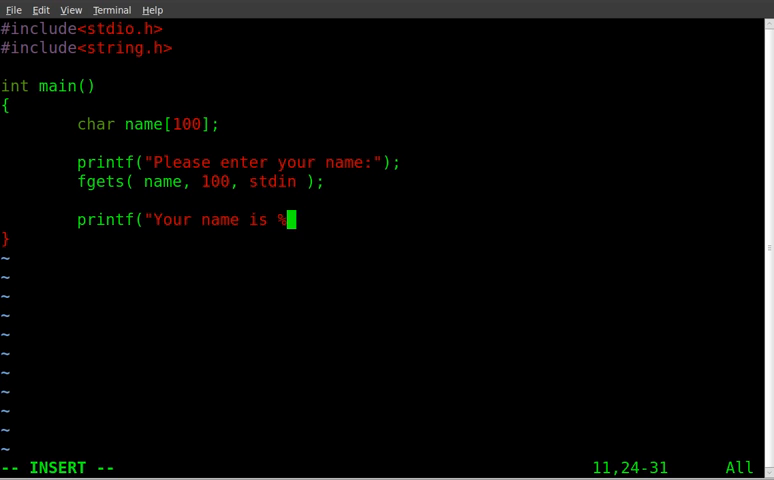
pyautogui.write('s')
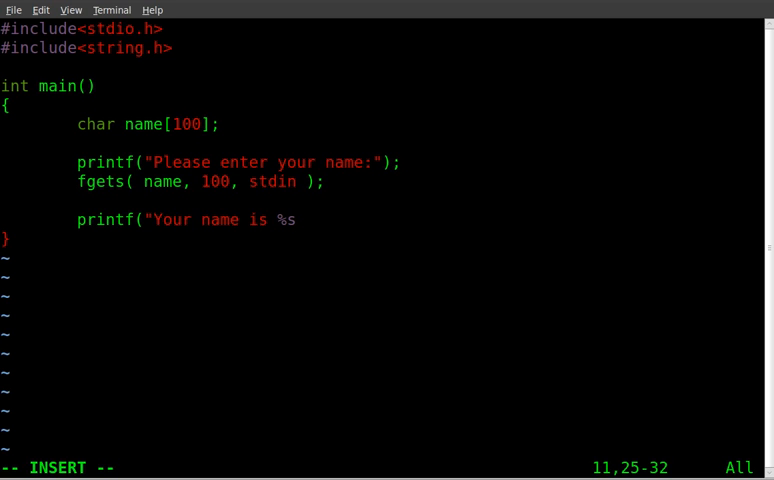
pyautogui.write('"')
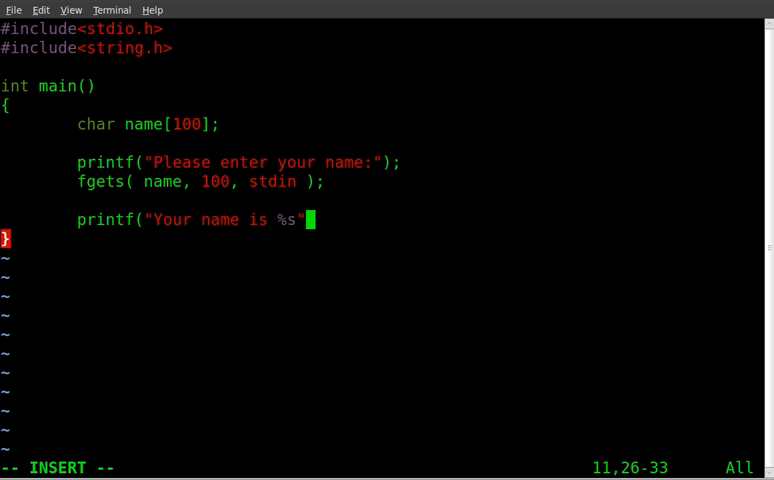
pyautogui.write(', na')
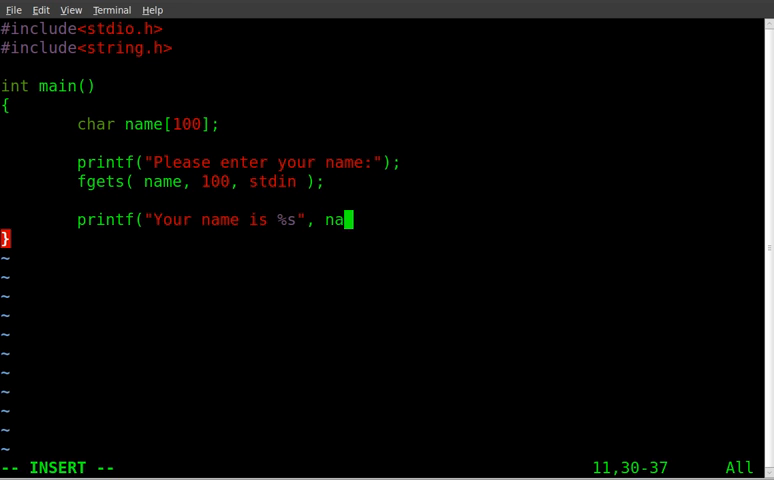
pyautogui.write('me_')
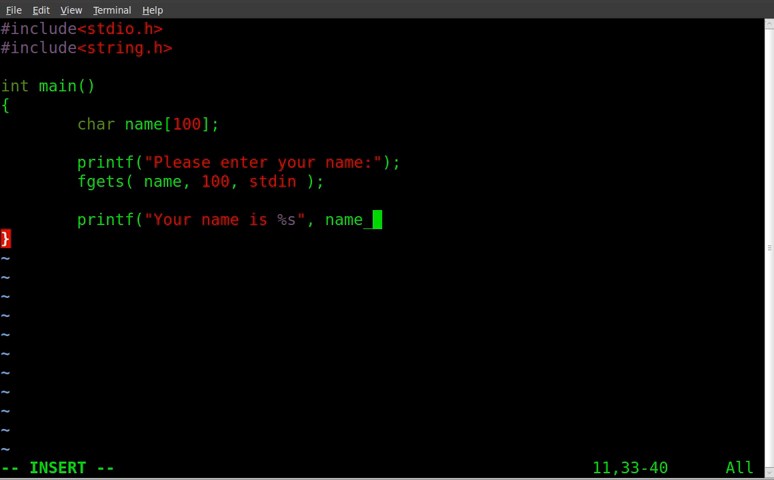
pyautogui.write(');')
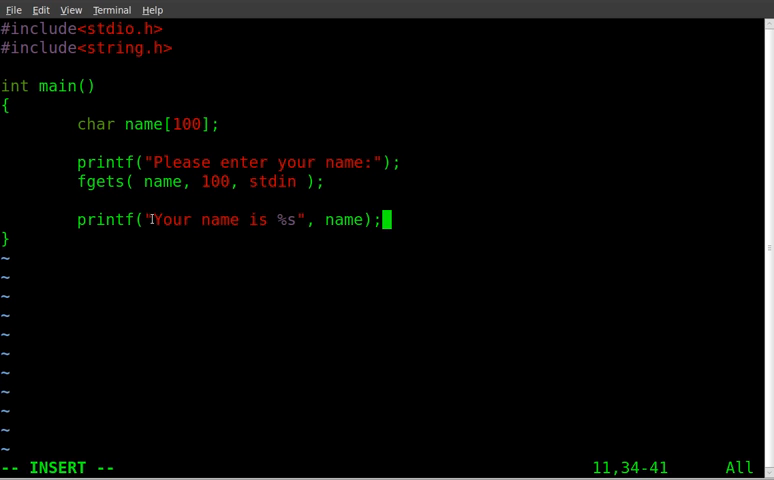
pyautogui.moveTo(283, 220)
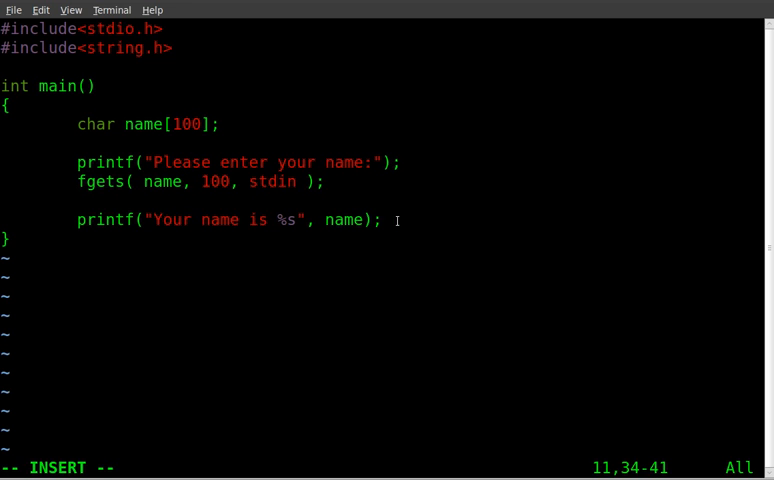
# - Add the statement printf("Press Enter to continue!"); after the name output
pyautogui.write('print')
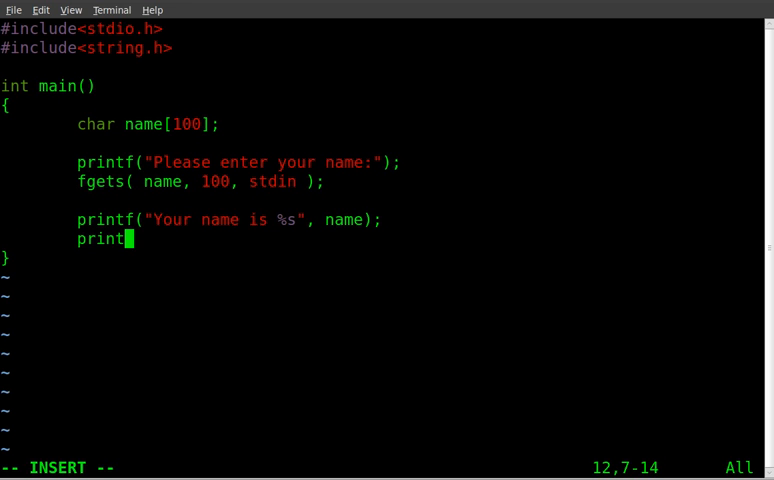
pyautogui.write('f')
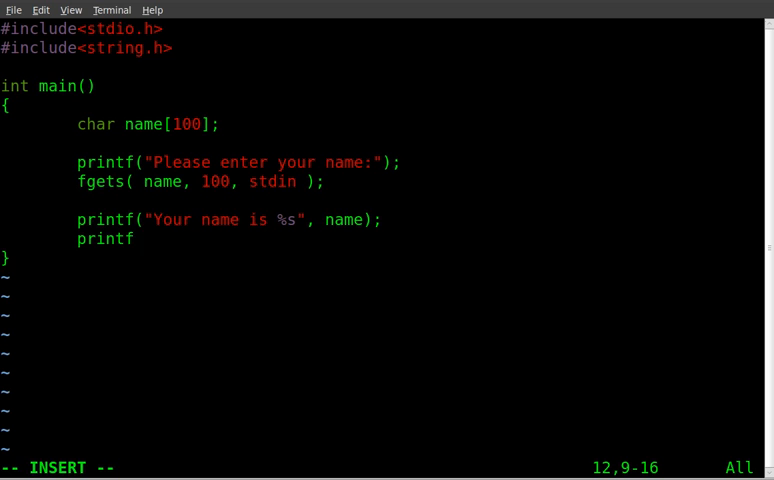
pyautogui.write('("')
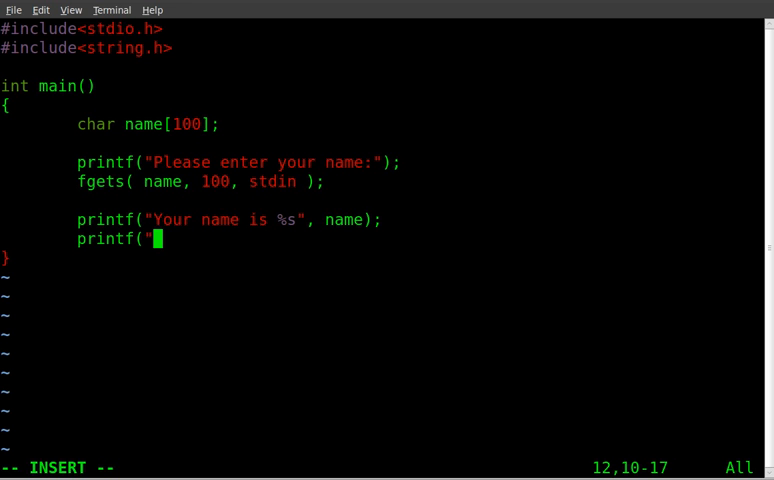
pyautogui.write('Plea')
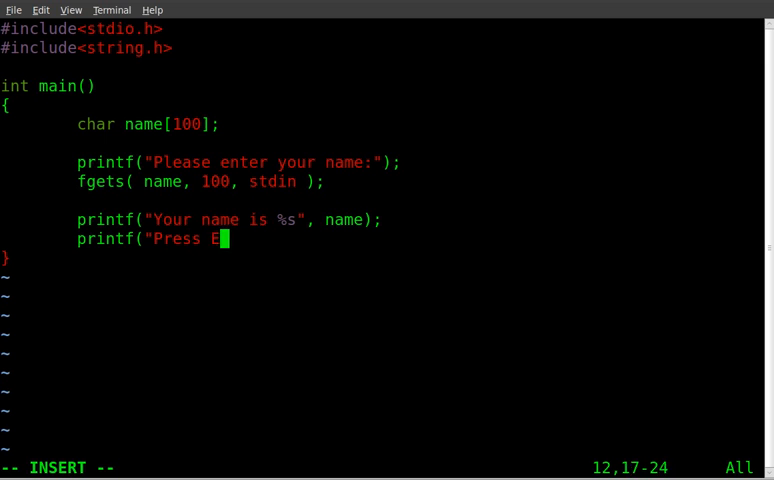
pyautogui.write('nter to')
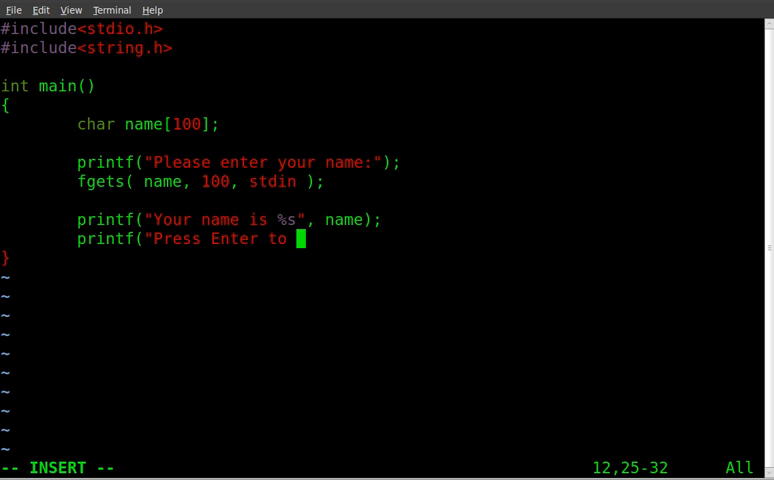
pyautogui.write('continu')
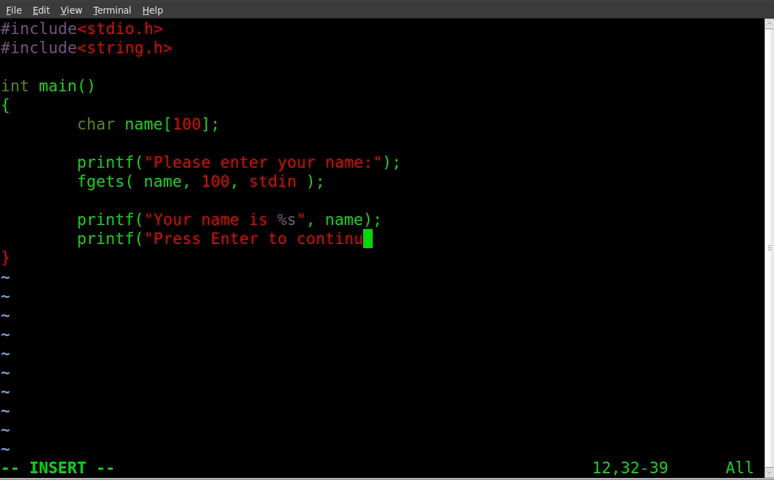
pyautogui.write('e')
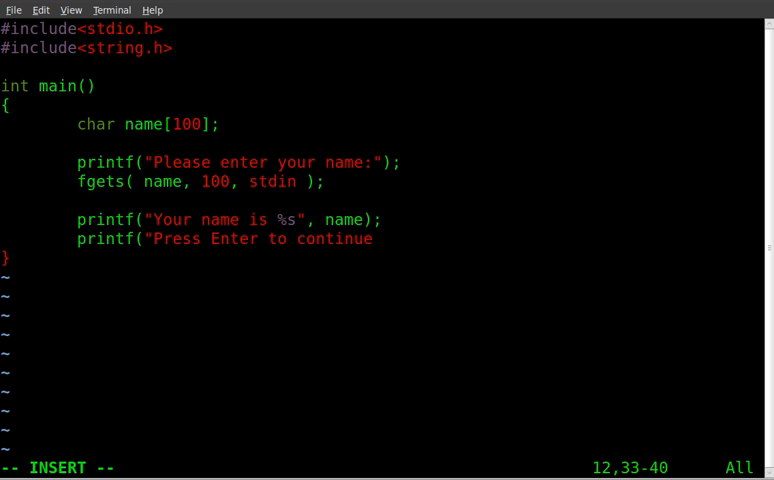
pyautogui.write('!"')
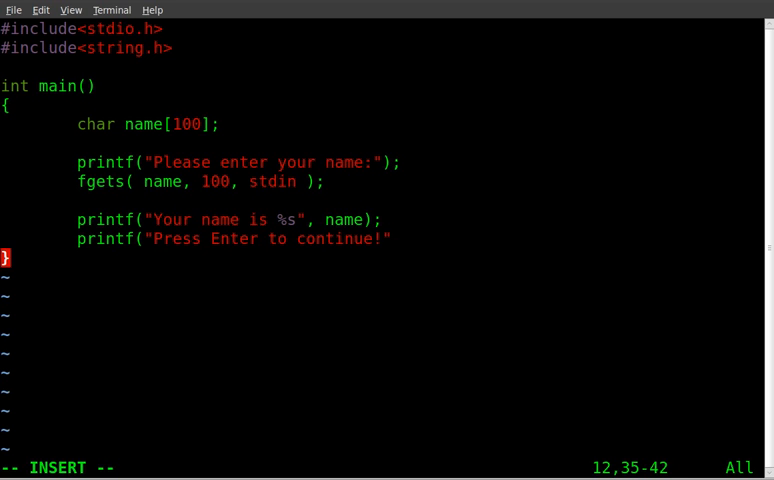
pyautogui.write(');')
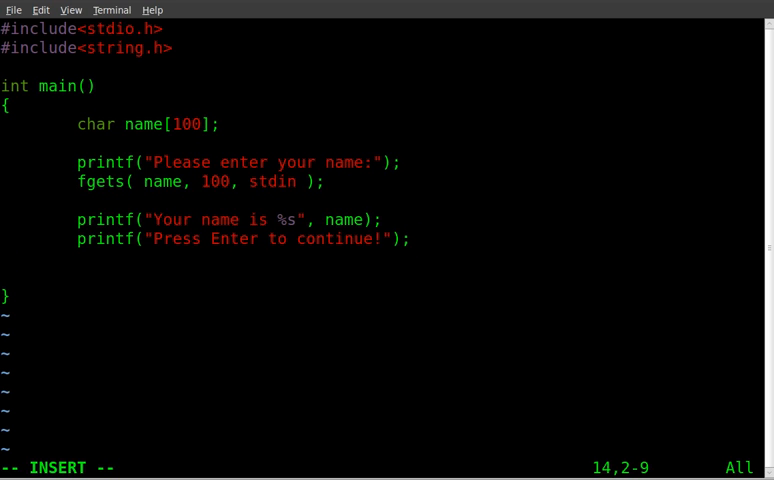
# - Add getchar(); and a return 0 line before the closing brace
pyautogui.write('getc')
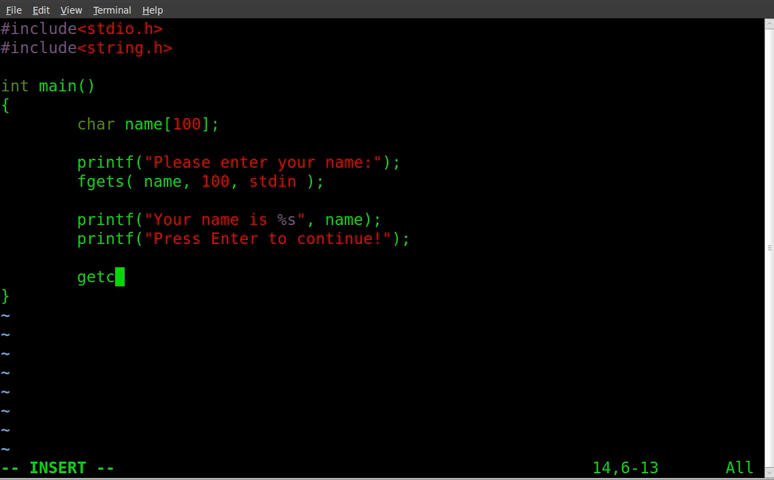
pyautogui.write('ha')
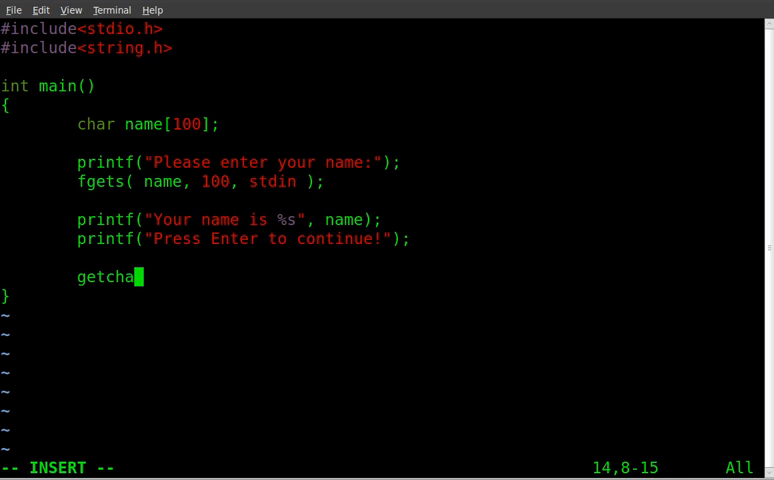
pyautogui.write('r')
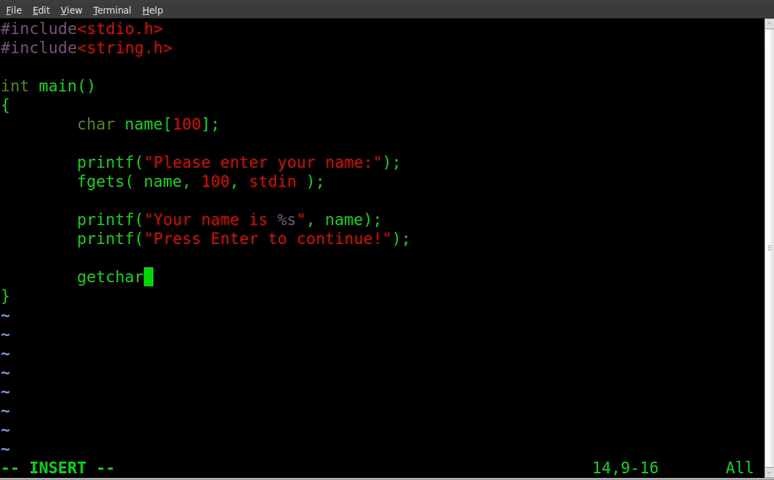
pyautogui.write('();')
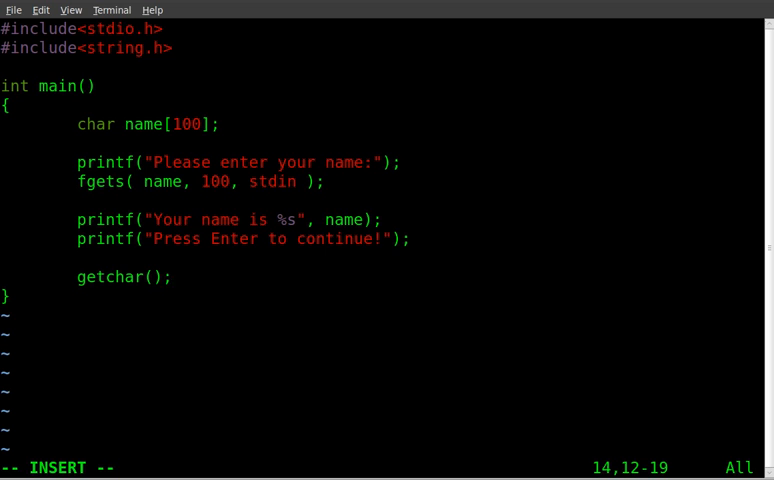
pyautogui.press('Return')
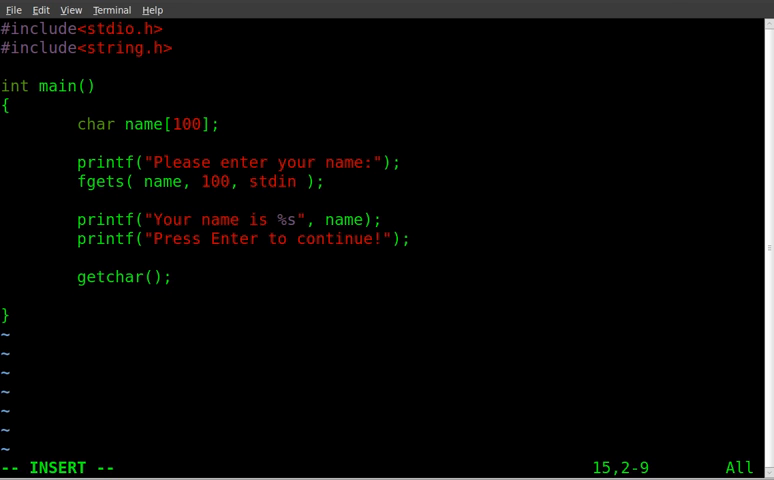
pyautogui.write('re')
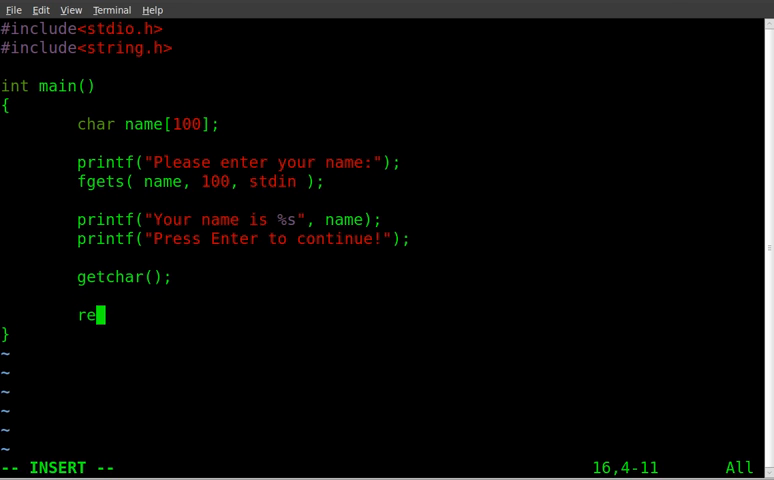
pyautogui.write('tu')
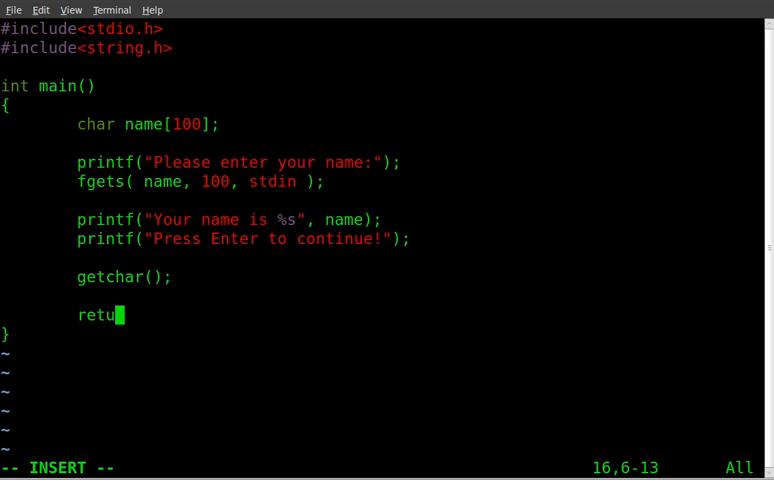
pyautogui.write('rn 0')
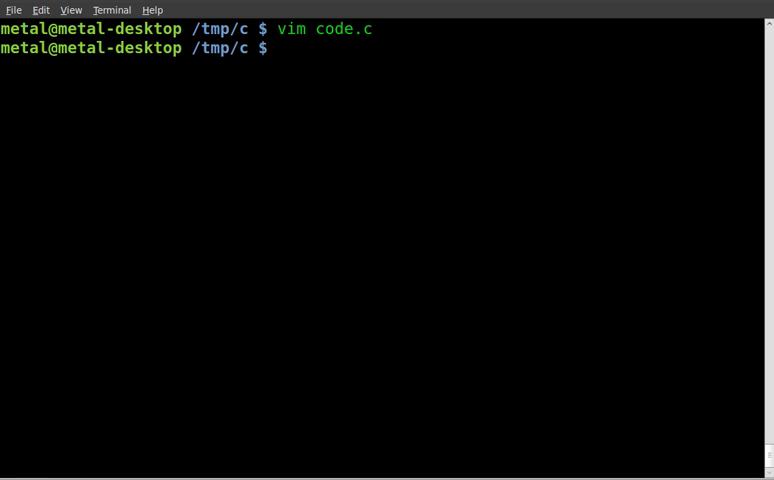
# - Compile with g++ code.c -o code and begin the ./ run command
pyautogui.write('g++')
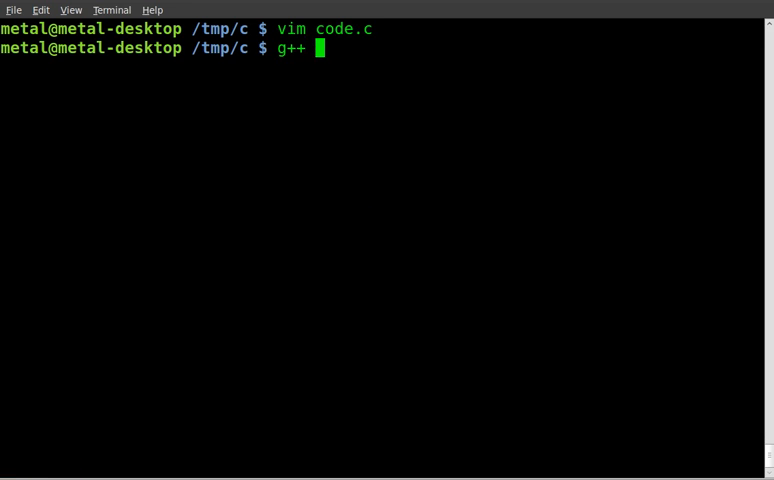
pyautogui.write('code')
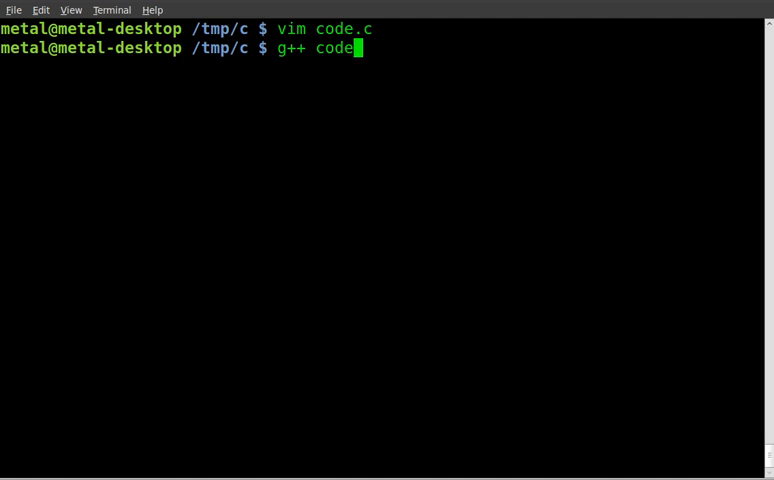
pyautogui.write('.c')
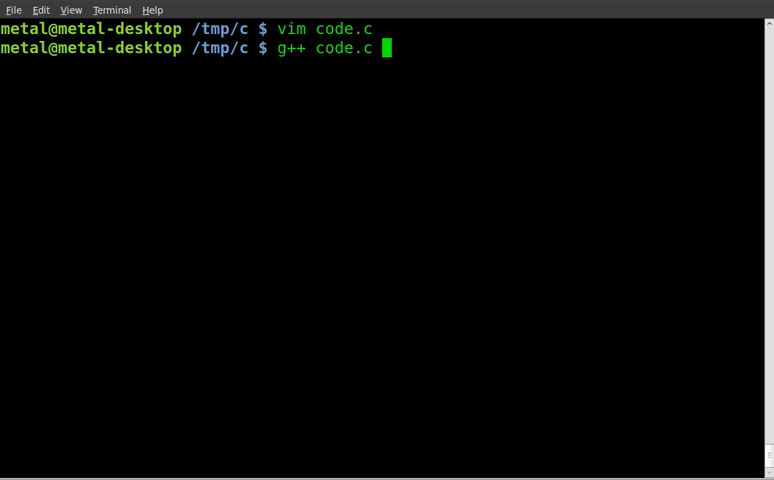
pyautogui.write('-o')
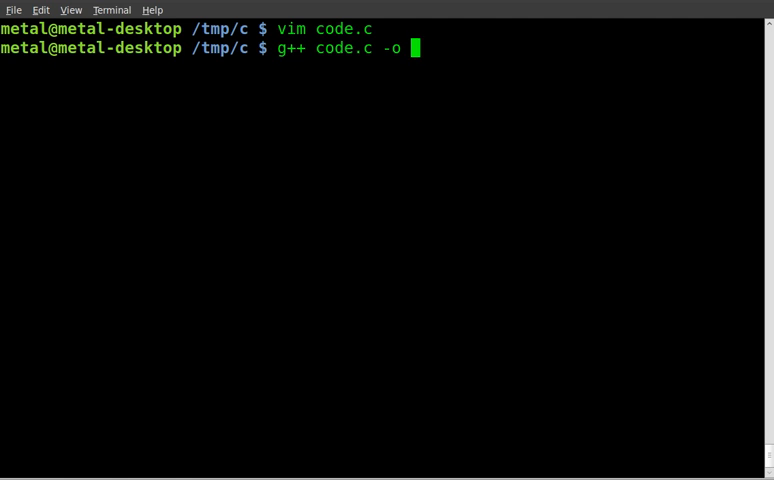
pyautogui.write('code')
pyautogui.write('.')
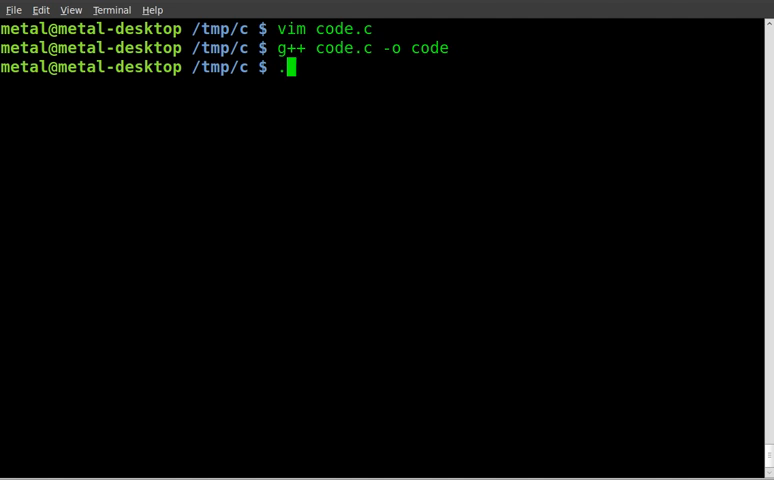
pyautogui.write('/')
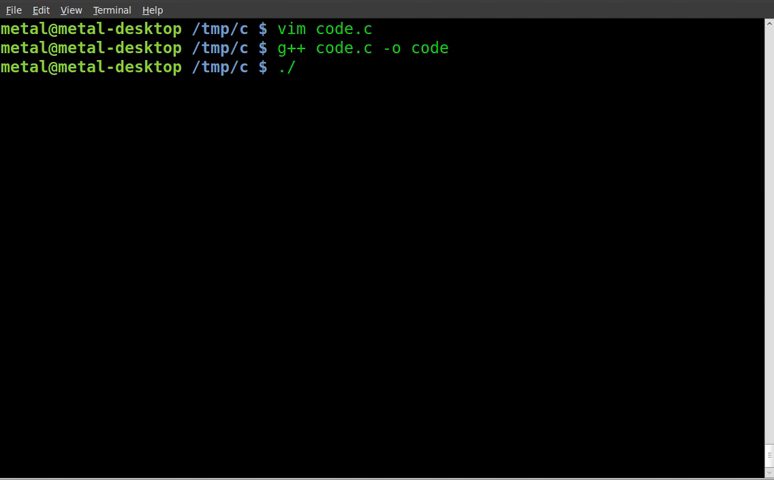
# - Run ./code, enter the name Kris Occhipinti with a typo fix, and press Enter to finish
pyautogui.write('code')
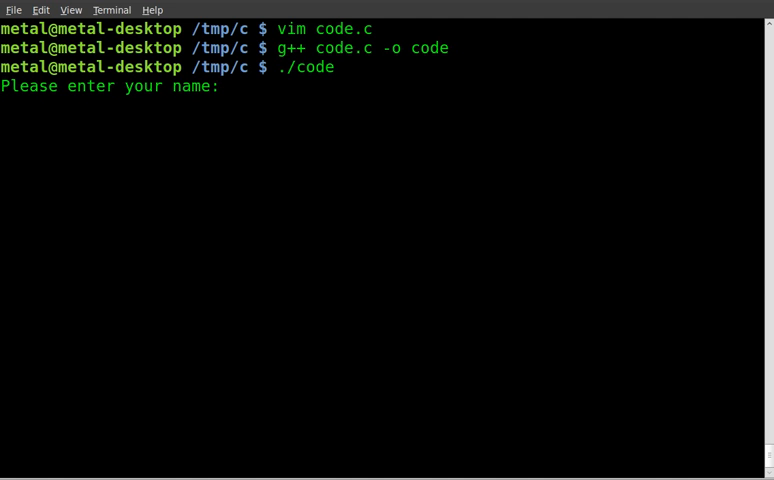
pyautogui.write('Kris')
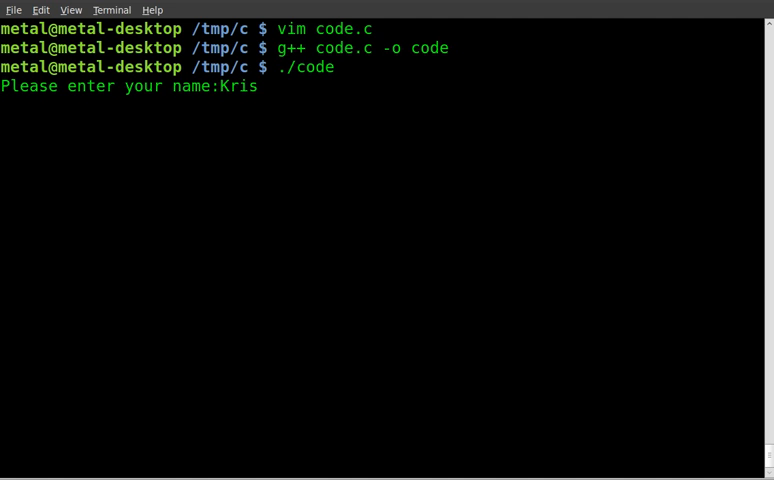
pyautogui.write('Occhpinti')
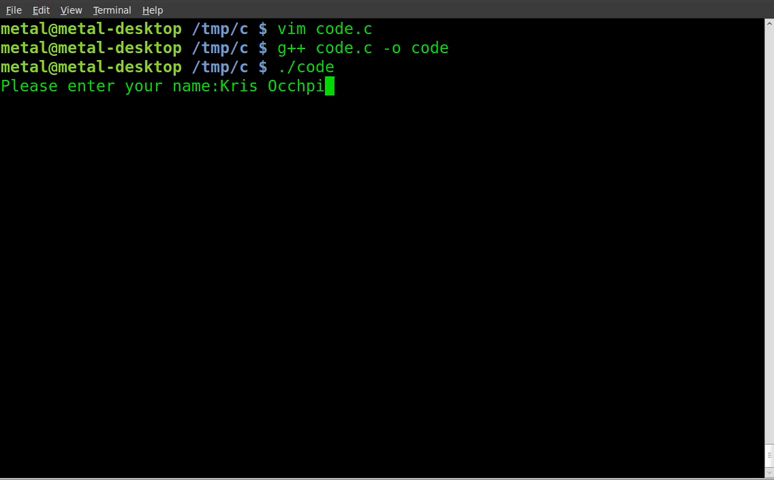
pyautogui.write('nti')
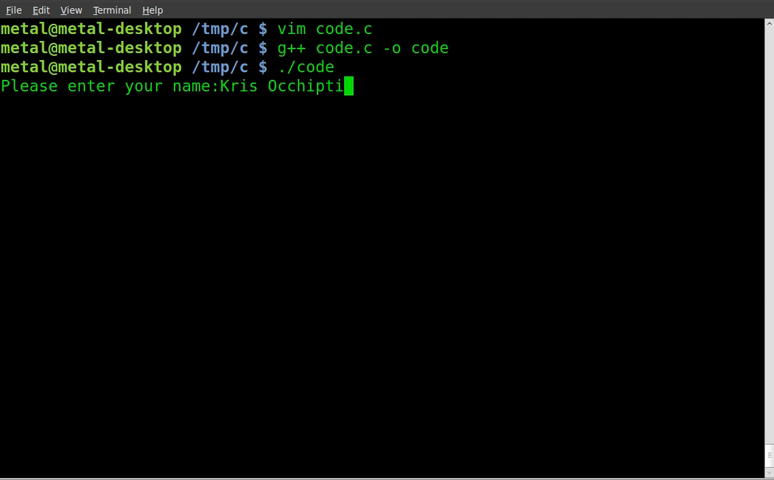
pyautogui.press('BackSpace')
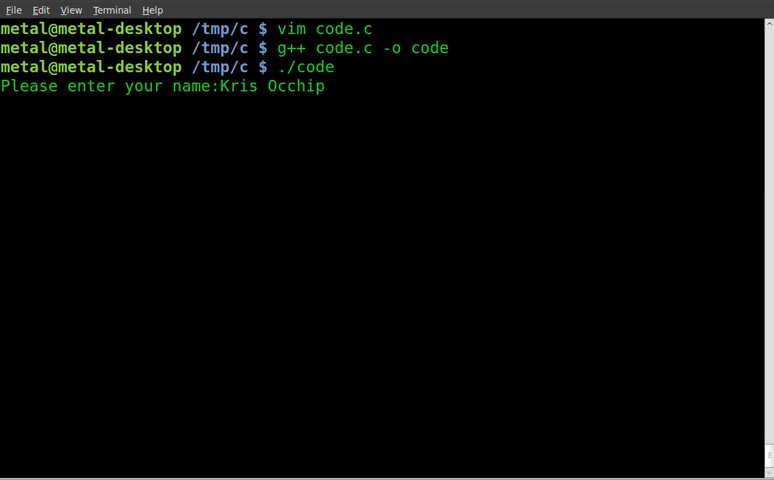
pyautogui.write('inti')
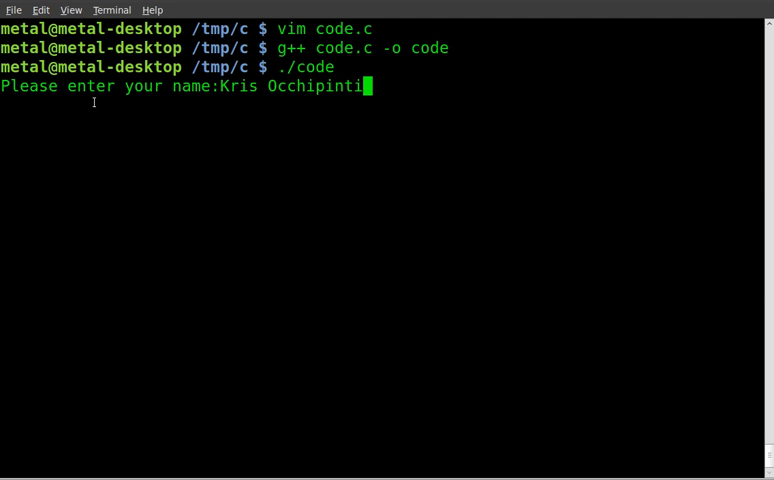
pyautogui.moveTo(205, 101)
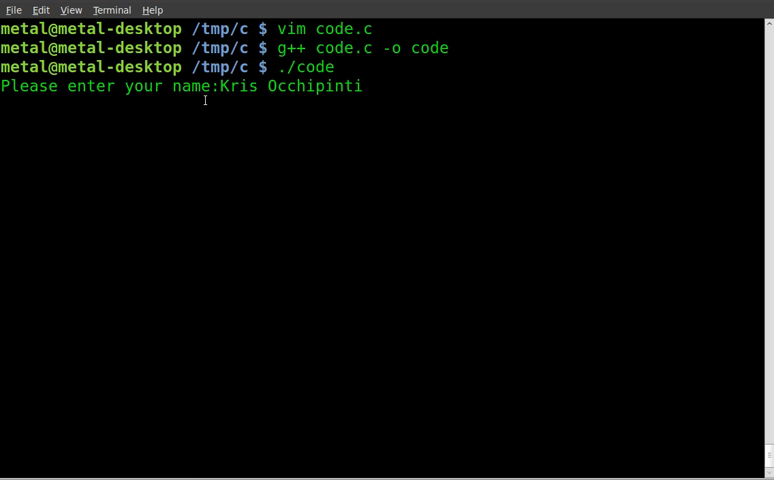
pyautogui.press('Return')
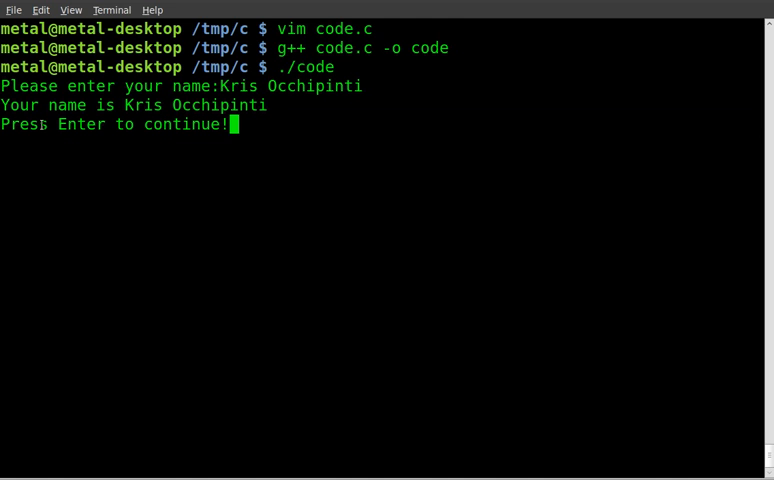
pyautogui.moveTo(338, 161)
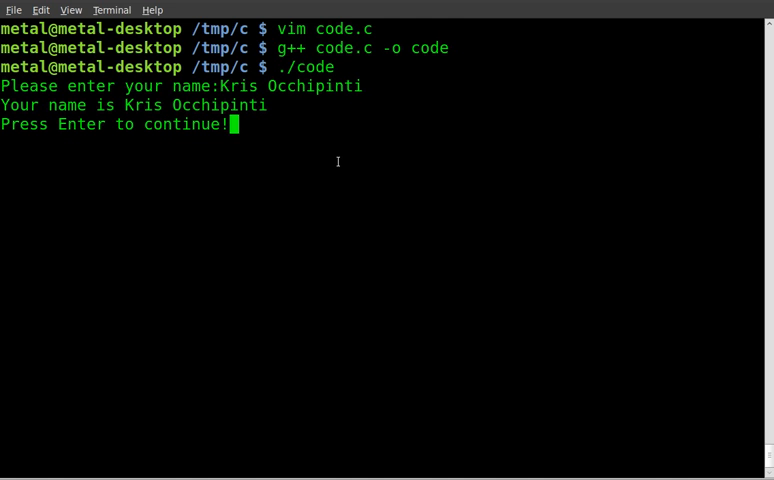
pyautogui.press('Return')
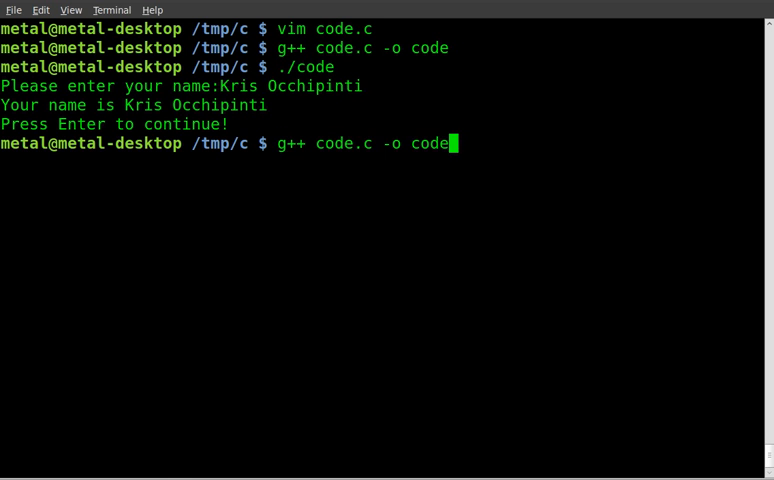
# - Reopen code.c in Vim and inspect the string.h include and the name[100] array
pyautogui.press('Up')
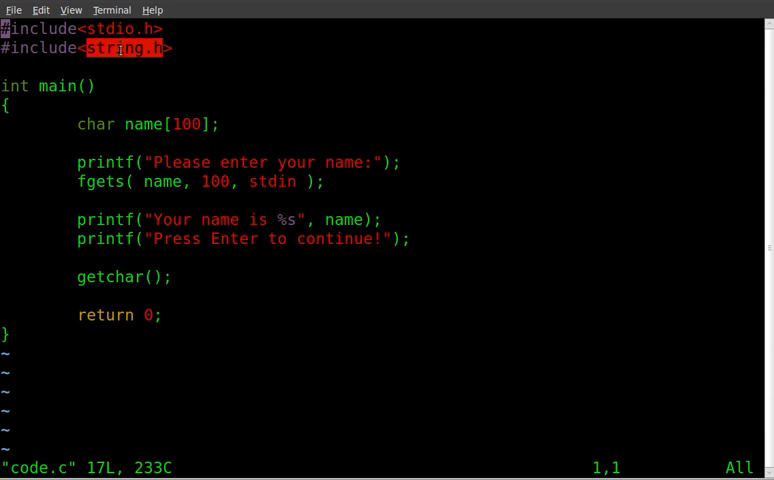
pyautogui.doubleClick(57, 86)
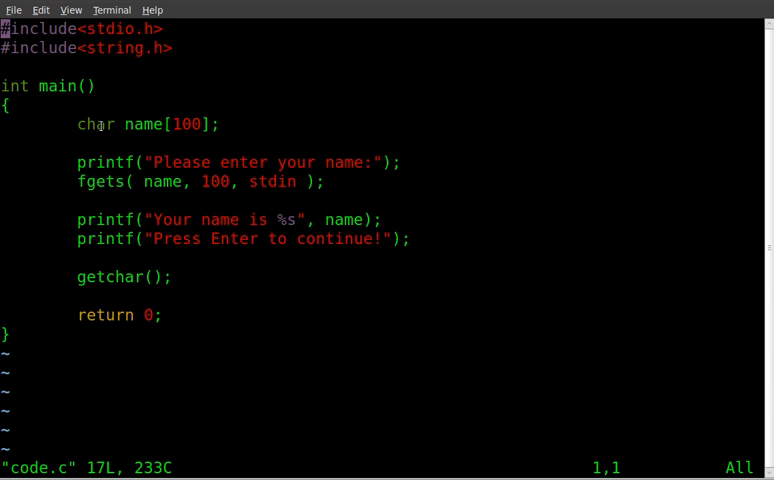
pyautogui.doubleClick(190, 124)
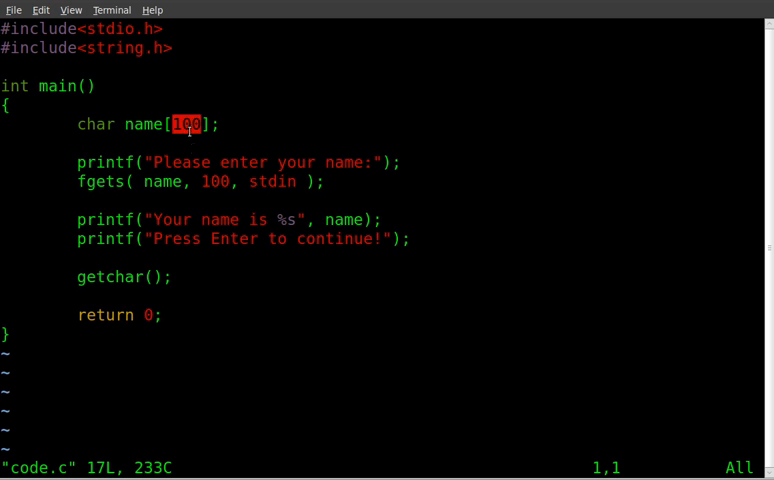
pyautogui.moveTo(193, 148)
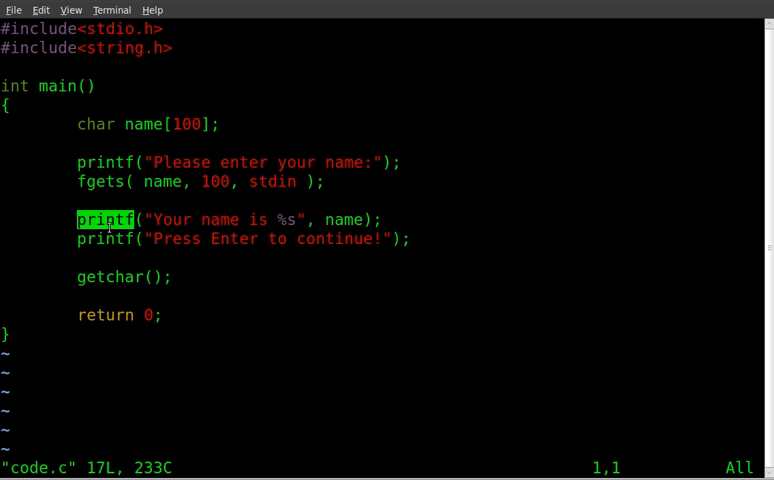
pyautogui.moveTo(155, 219)
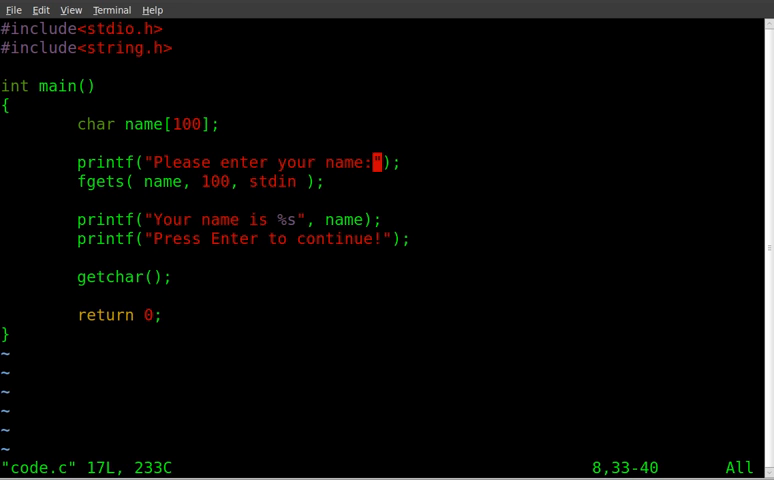
# - Add \n to the end of the name prompt string
pyautogui.write('\\n')
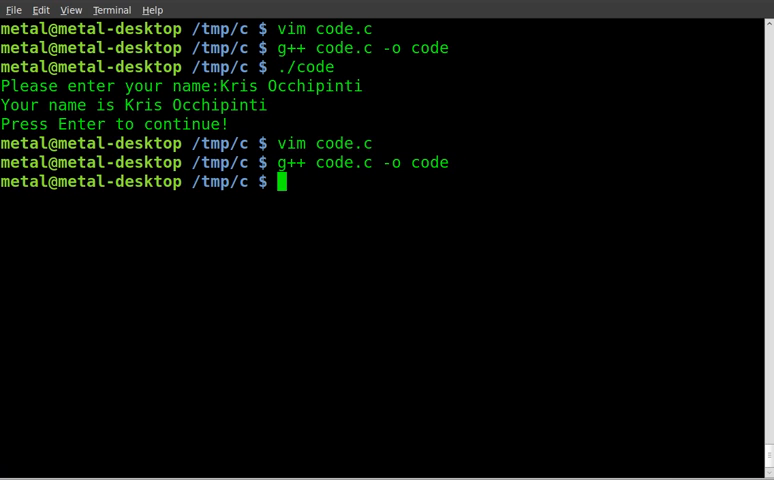
# - Run ./code, enter the name 'Kris Occhipinti', and let the program finish
pyautogui.write('./code')
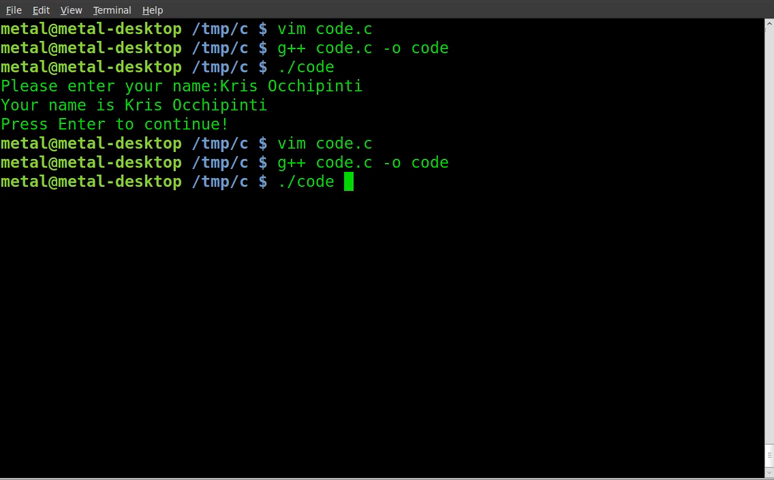
pyautogui.press('Return')
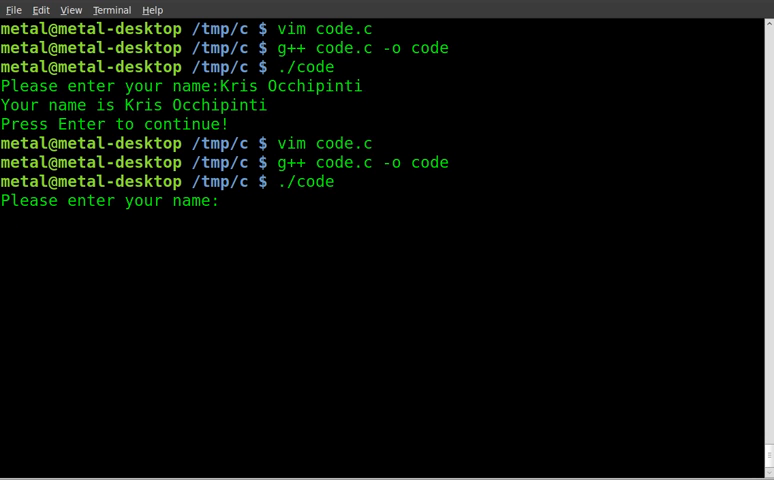
pyautogui.write('Kr')
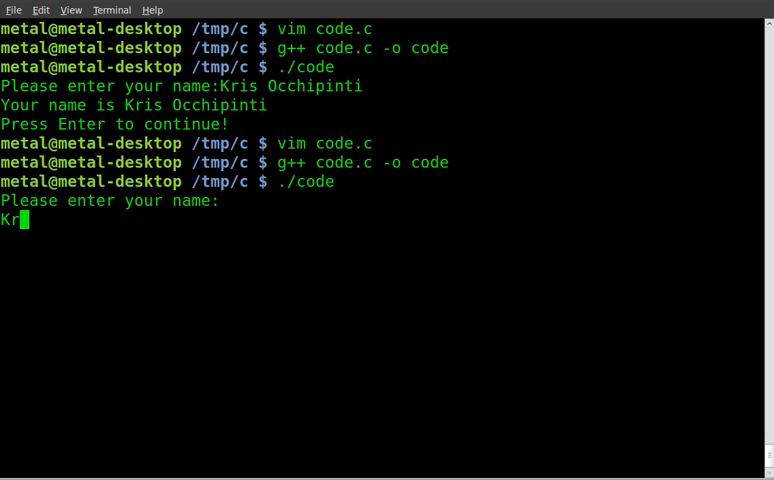
pyautogui.write('is Occhipi')
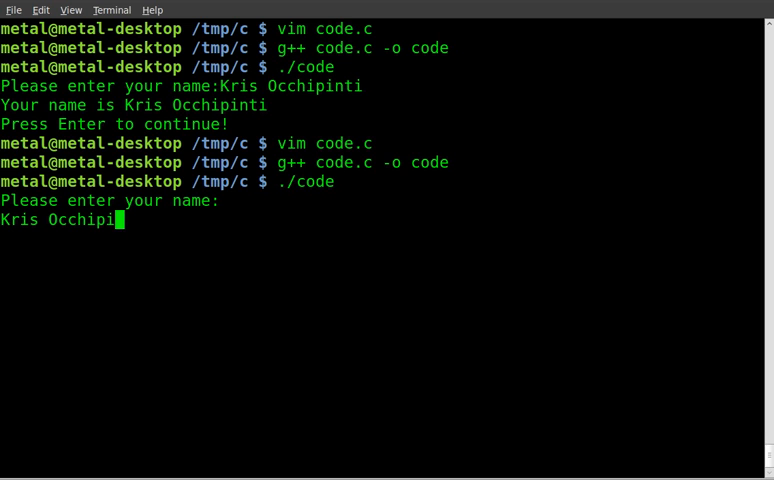
pyautogui.write('ti')
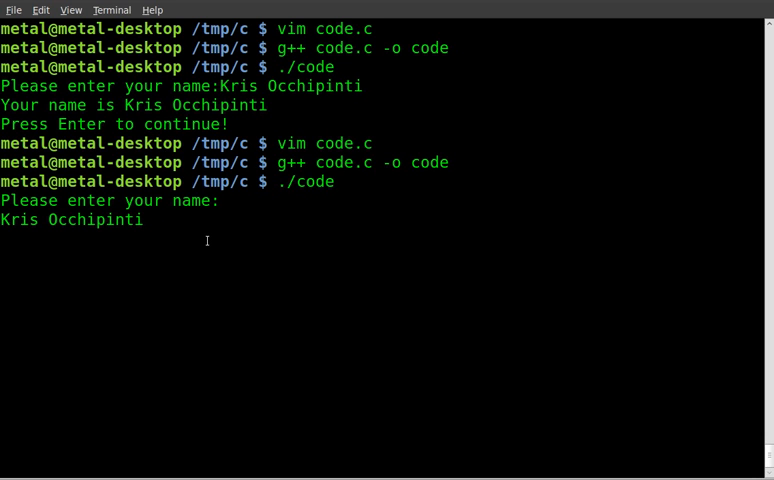
pyautogui.press('Return')
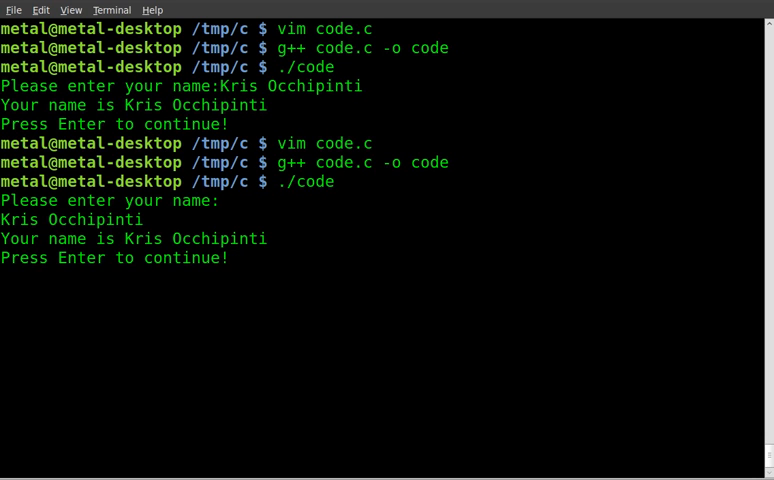
pyautogui.press('Return')
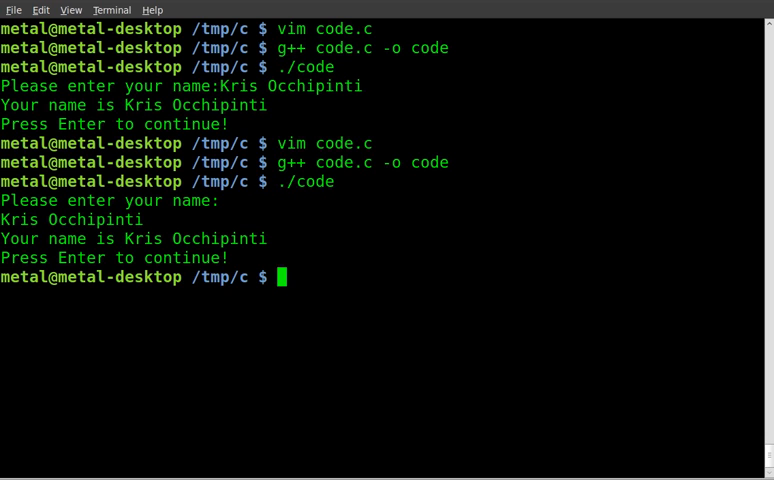